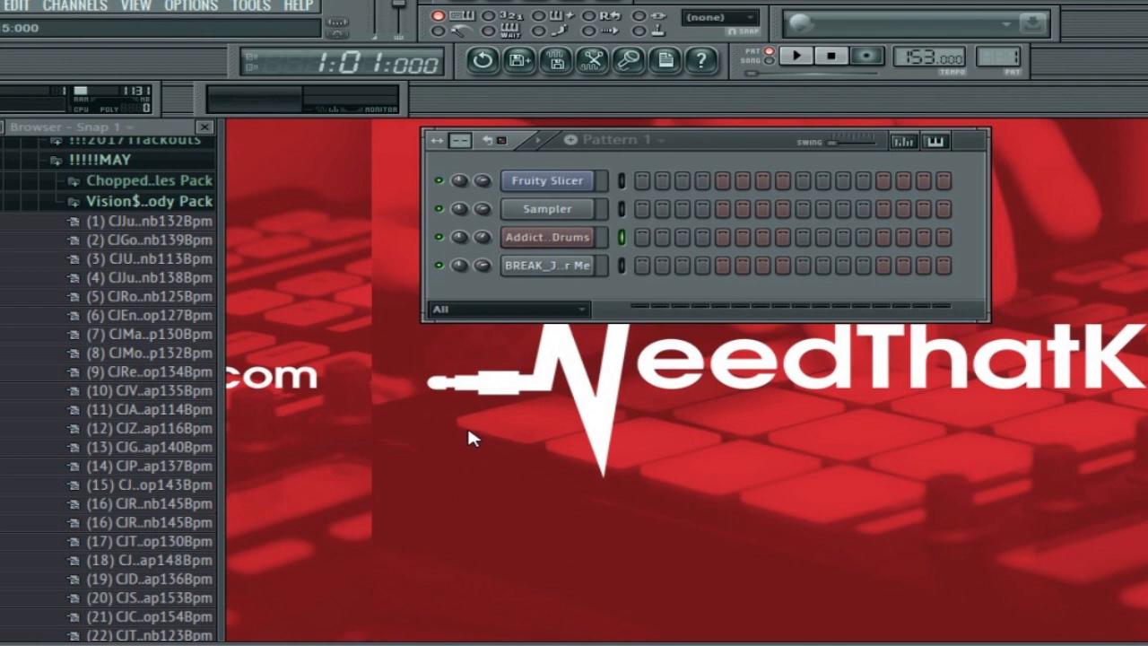
{"action": "mouse_move", "coordinate": [437, 336]}
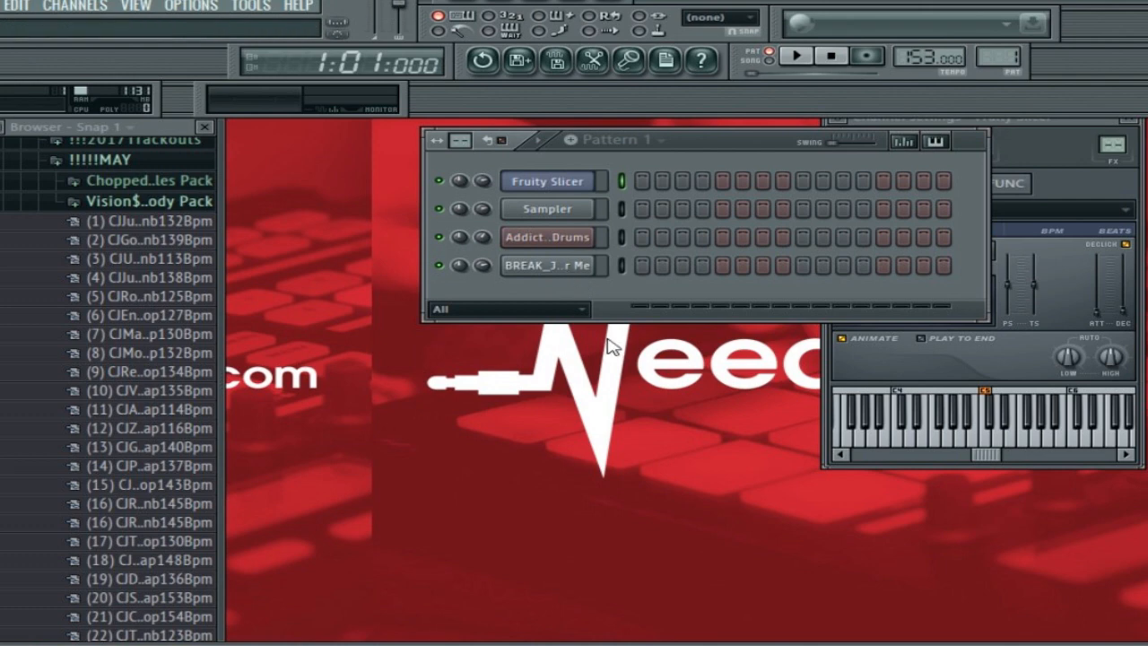
{"action": "mouse_move", "coordinate": [567, 341]}
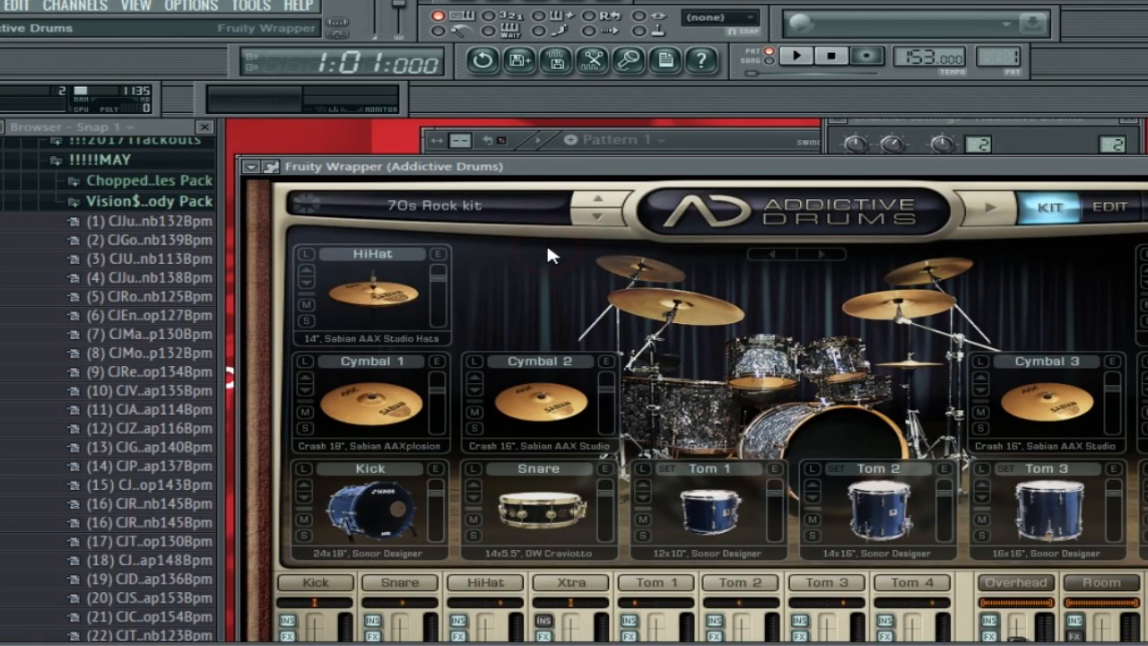
Bring up the Addictive Drums channel's wrapper to view its drum kit
{"action": "left_click_drag", "start_coordinate": [403, 165], "coordinate": [404, 140]}
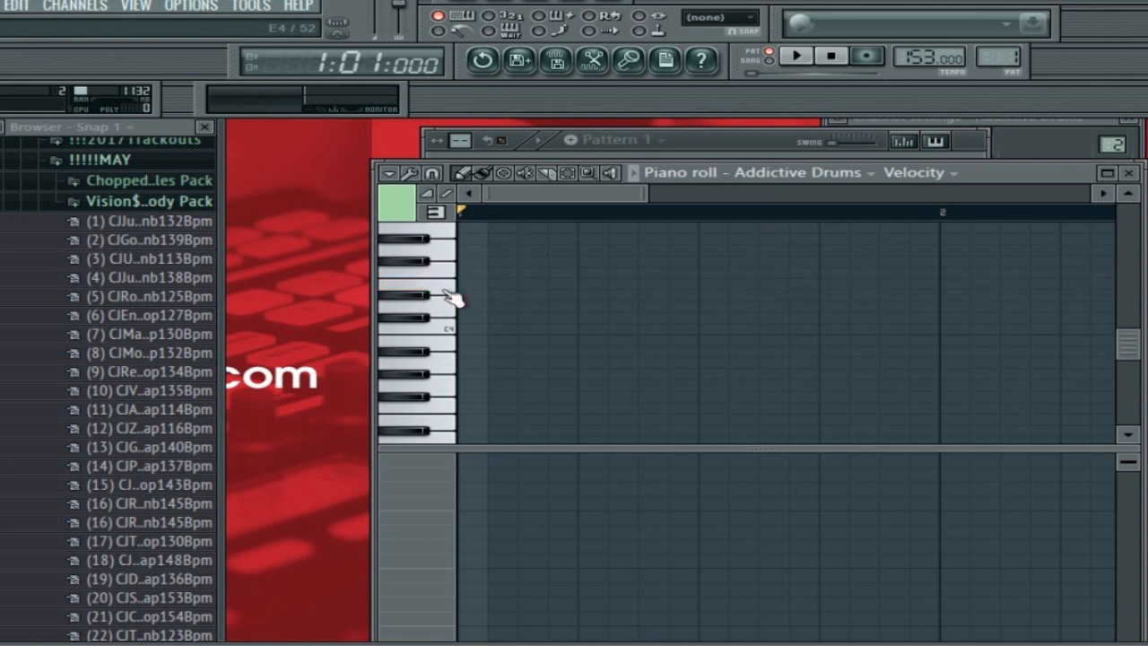
Add a short D4 hi-hat note at bar 1 beat 1 and audition kit sounds
{"action": "left_click", "coordinate": [457, 285]}
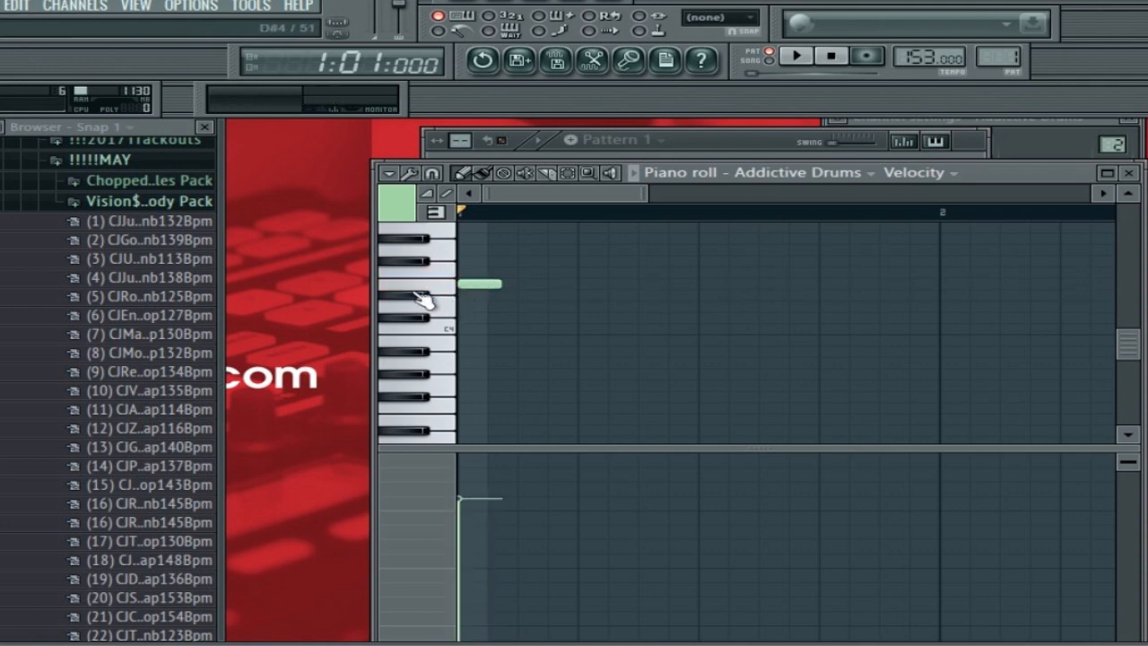
{"action": "left_click", "coordinate": [413, 298]}
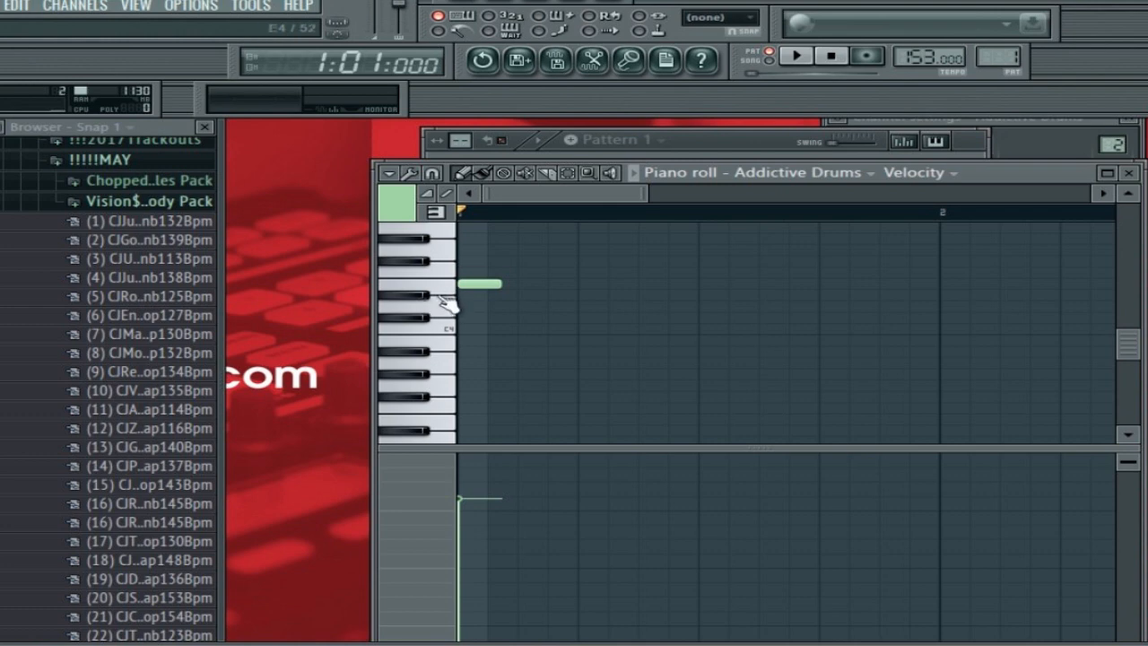
{"action": "left_click", "coordinate": [430, 291]}
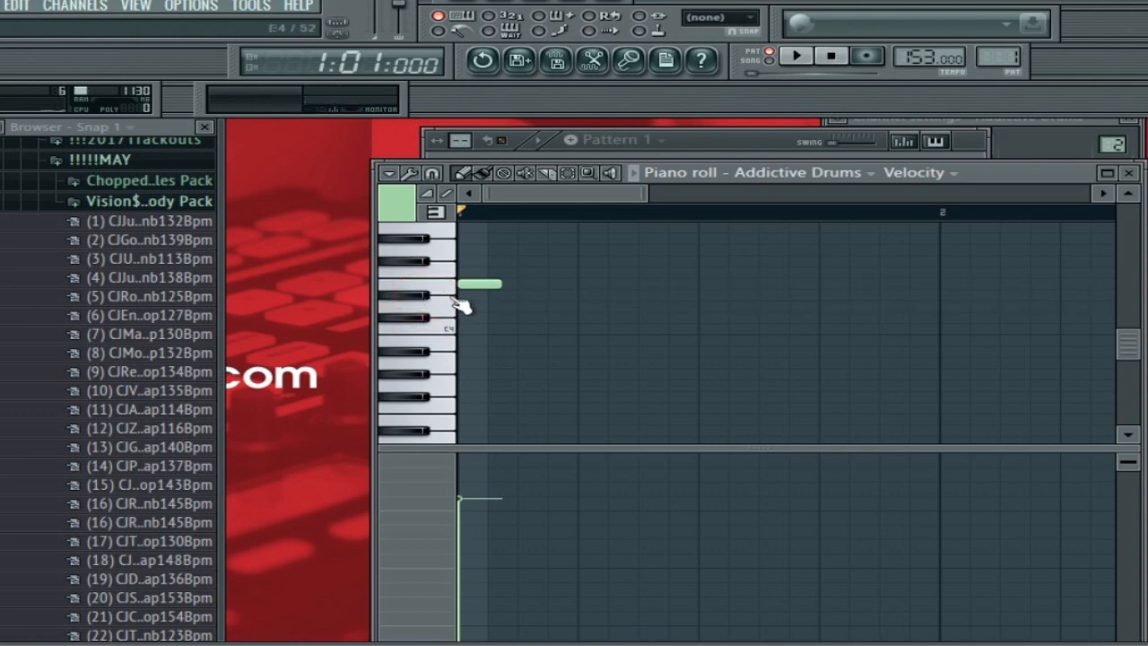
{"action": "mouse_move", "coordinate": [448, 301]}
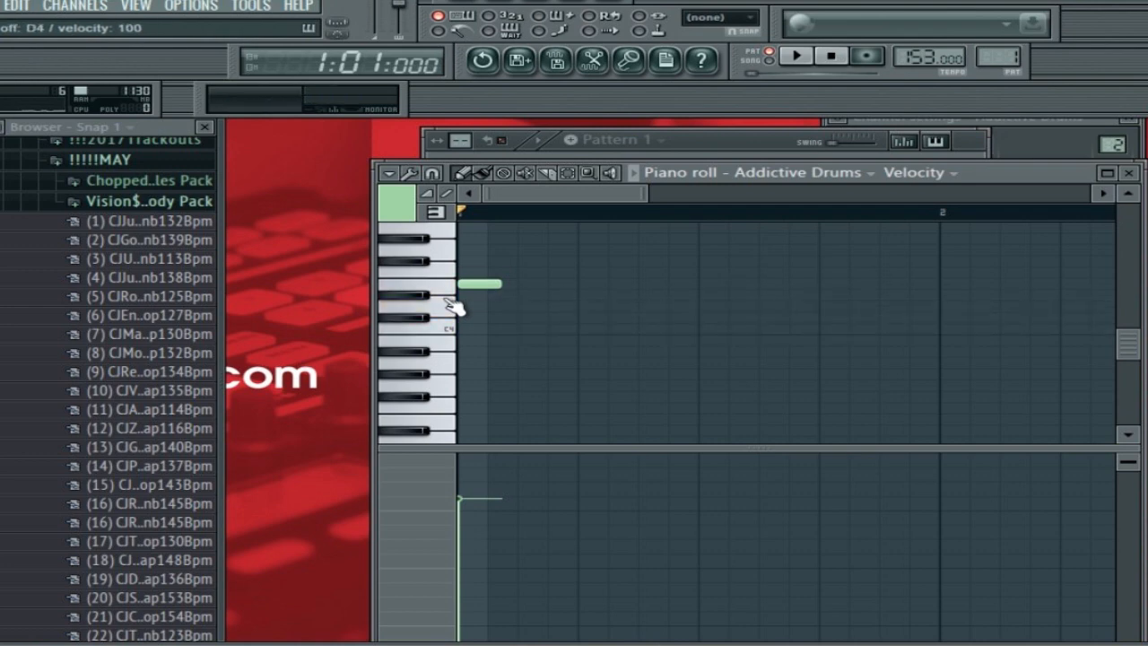
{"action": "mouse_move", "coordinate": [524, 319]}
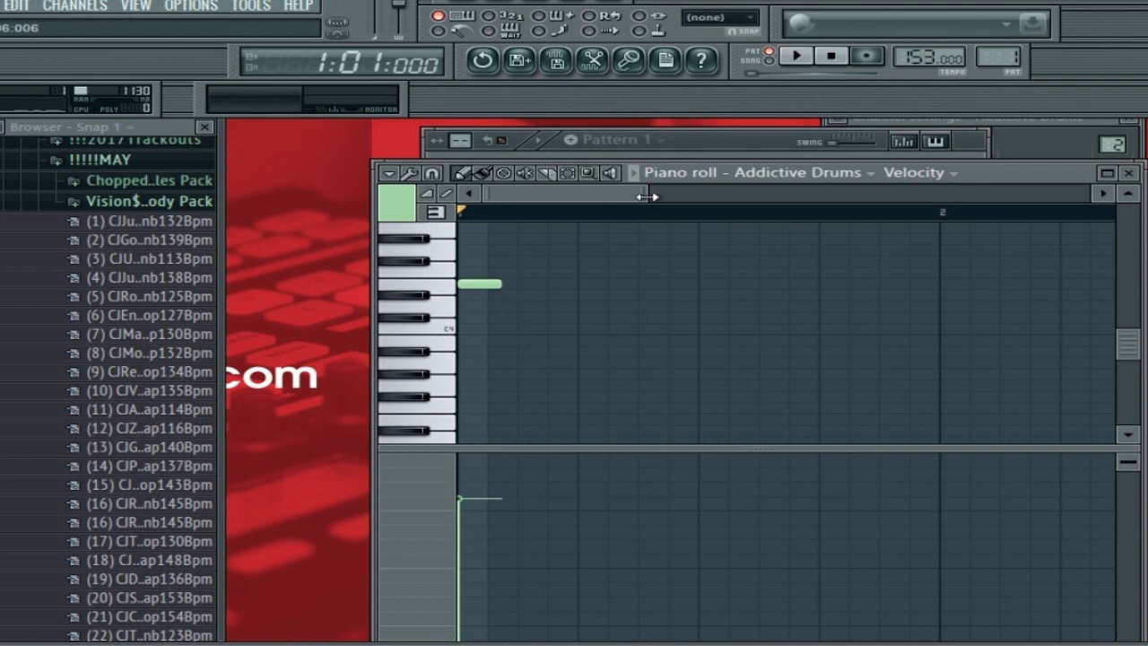
Draw twelve hi-hat notes at varying pitches across bar 1 with uneven velocities
{"action": "left_click_drag", "start_coordinate": [481, 285], "coordinate": [523, 285]}
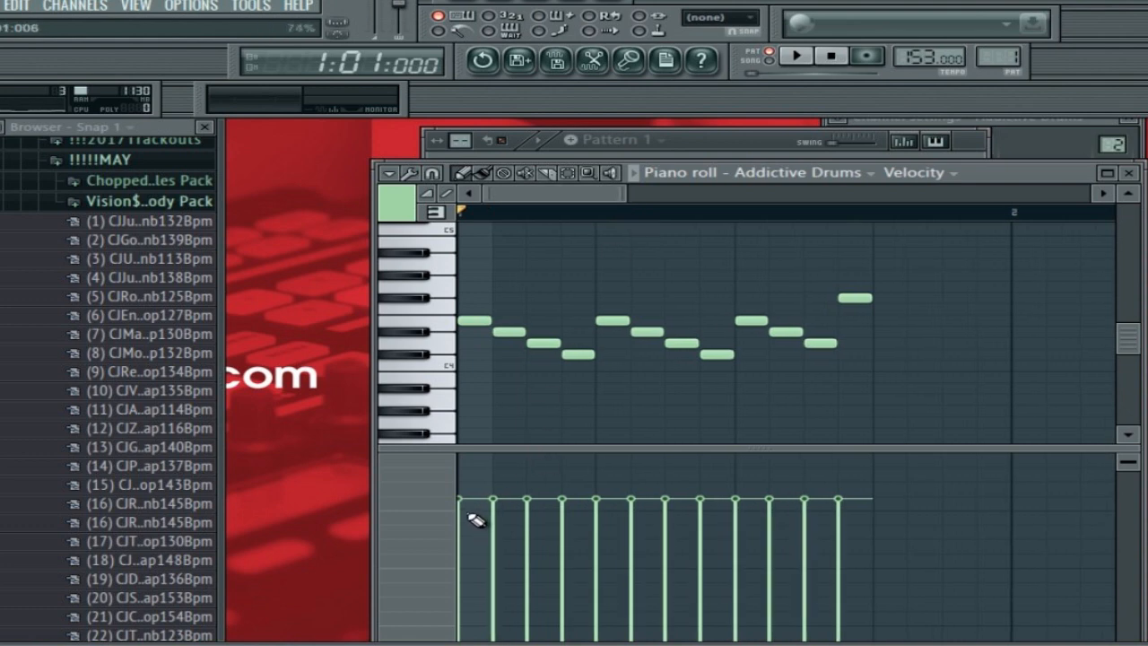
{"action": "left_click_drag", "start_coordinate": [491, 499], "coordinate": [492, 534]}
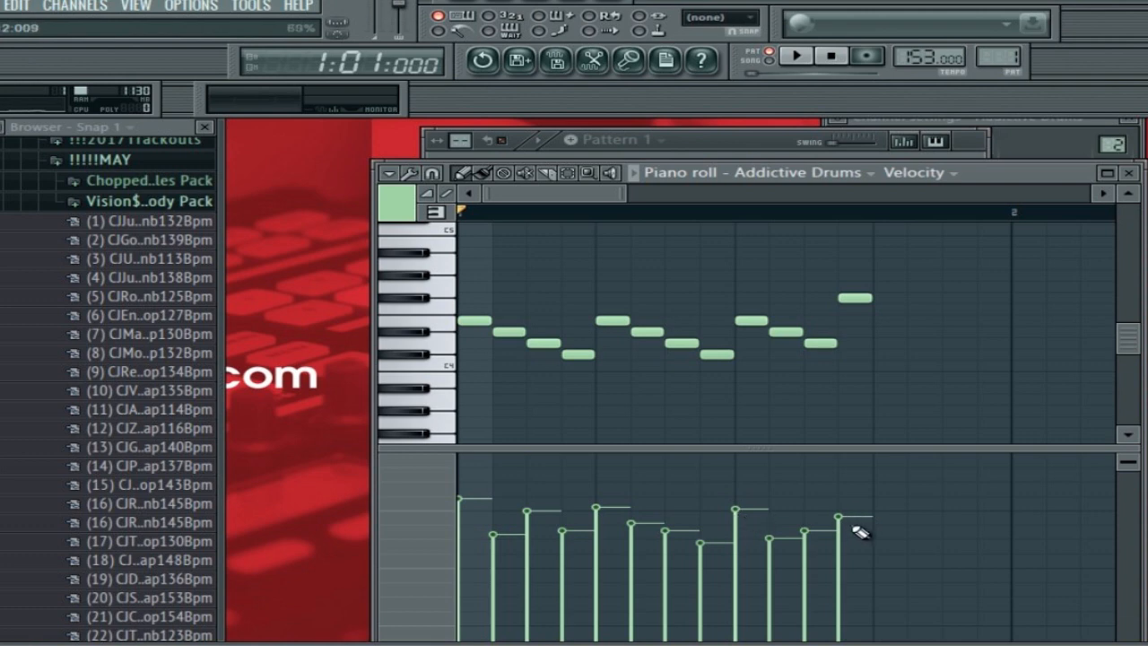
Extend the run to about sixteen hits, set their velocities, and start playback
{"action": "left_click_drag", "start_coordinate": [840, 517], "coordinate": [839, 556]}
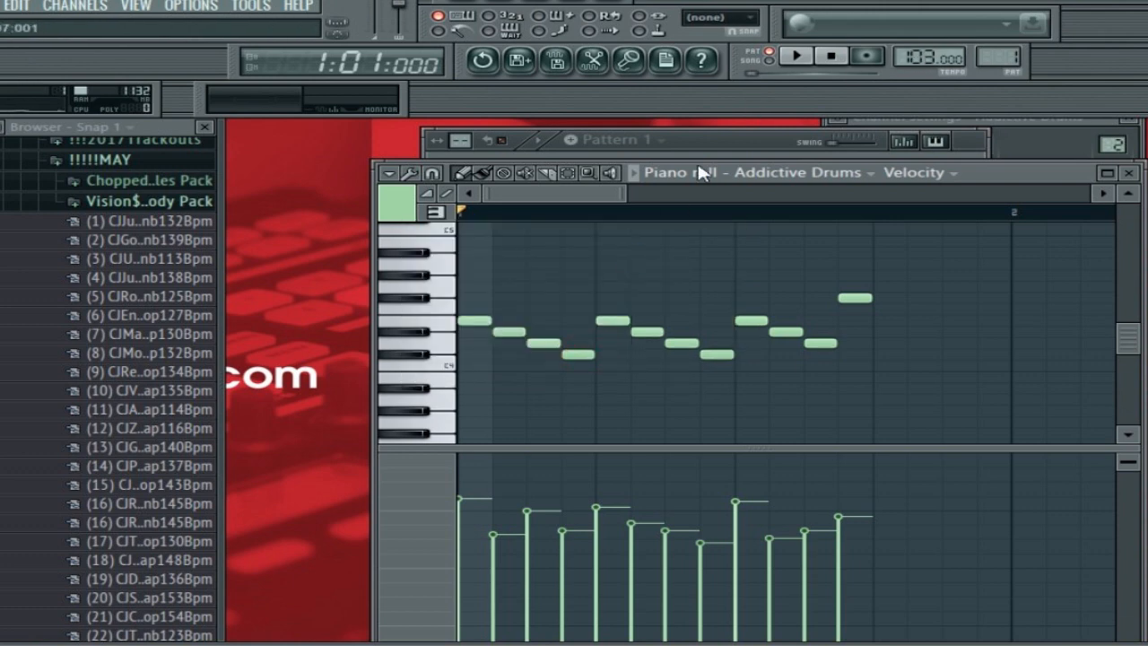
{"action": "left_click", "coordinate": [795, 56]}
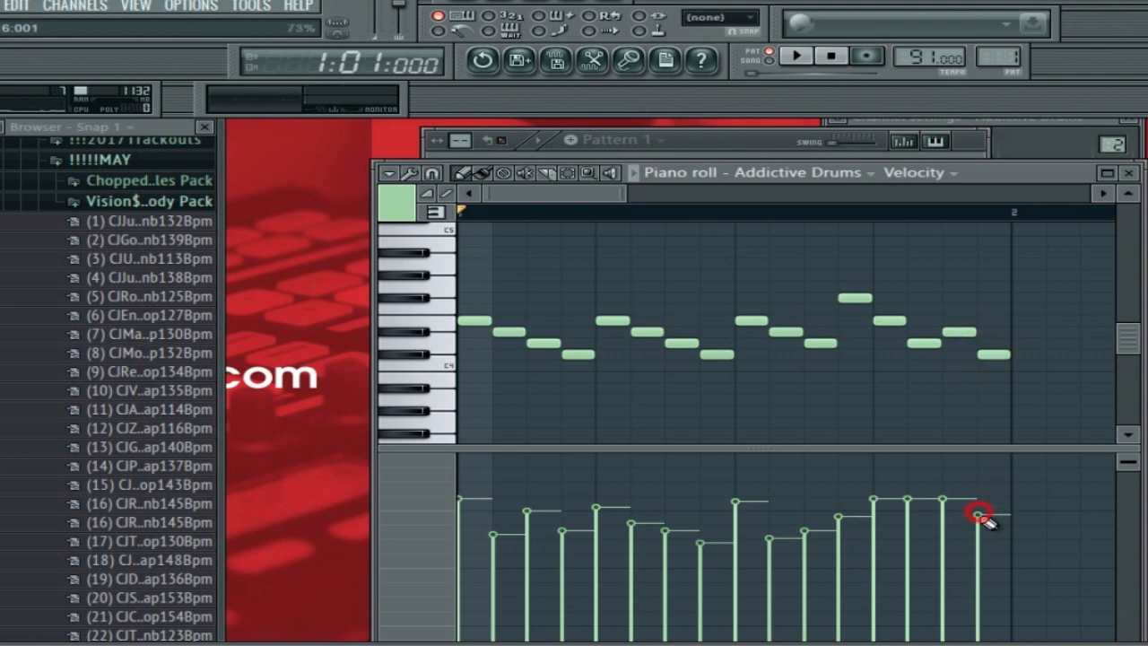
{"action": "left_click", "coordinate": [796, 56]}
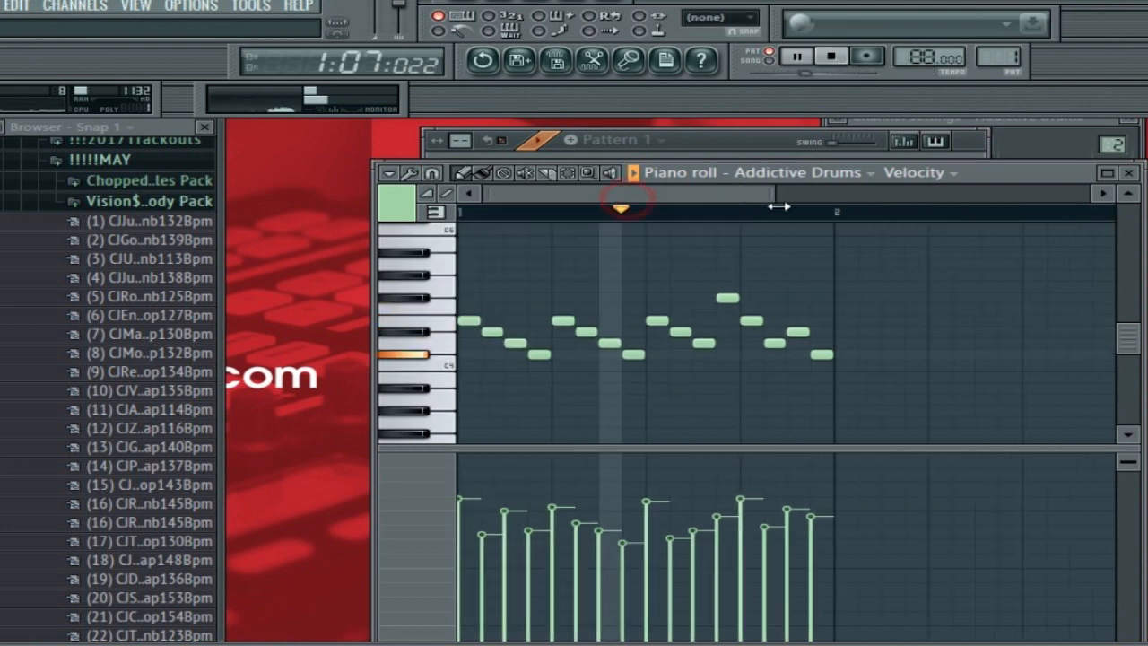
Duplicate the hi-hat bar into bar 2 and reshape the second bar's velocities
{"action": "left_click", "coordinate": [391, 172]}
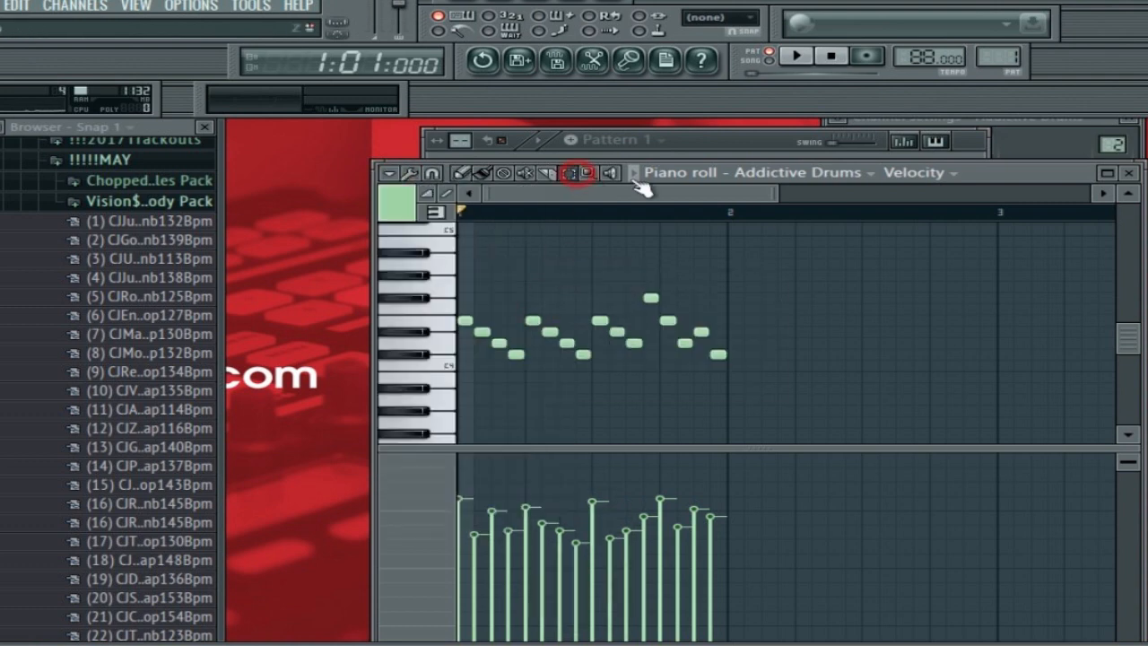
{"action": "left_click_drag", "start_coordinate": [458, 215], "coordinate": [735, 216]}
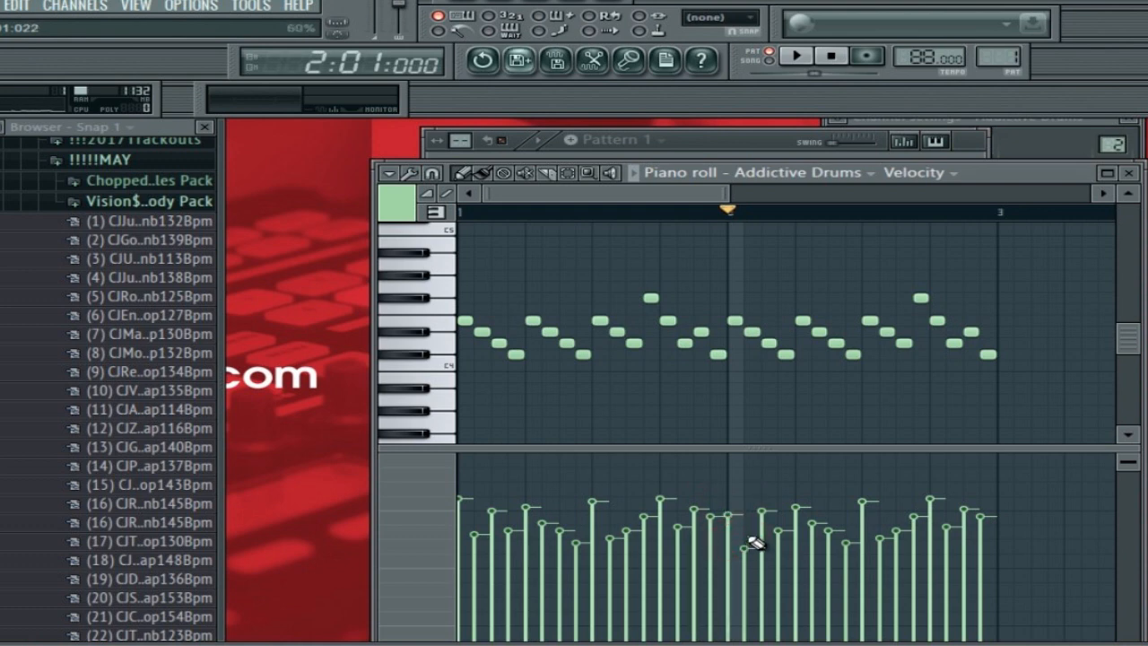
{"action": "left_click", "coordinate": [798, 524]}
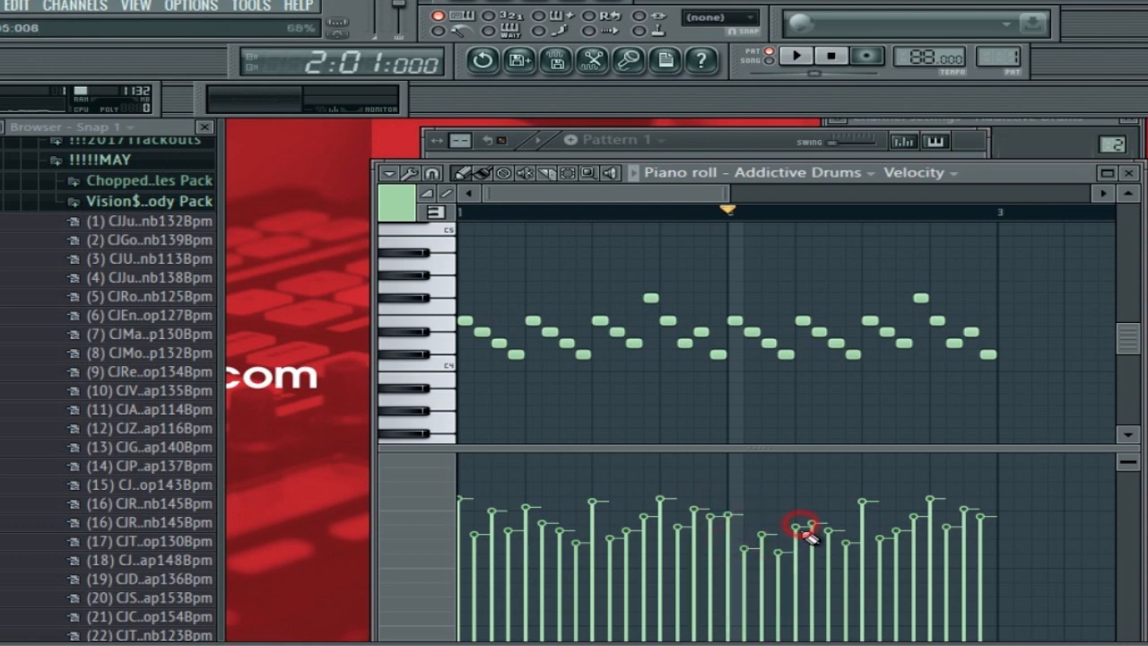
{"action": "left_click_drag", "start_coordinate": [798, 520], "coordinate": [821, 559]}
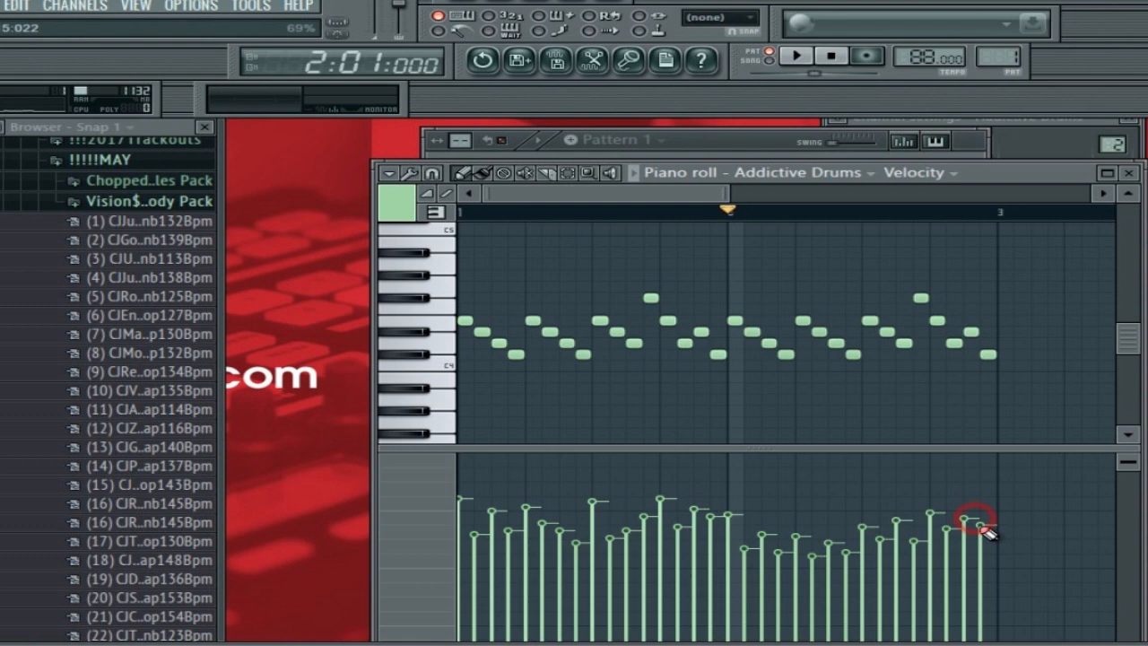
Tweak the last note's velocity and play back the two-bar groove
{"action": "left_click", "coordinate": [797, 56]}
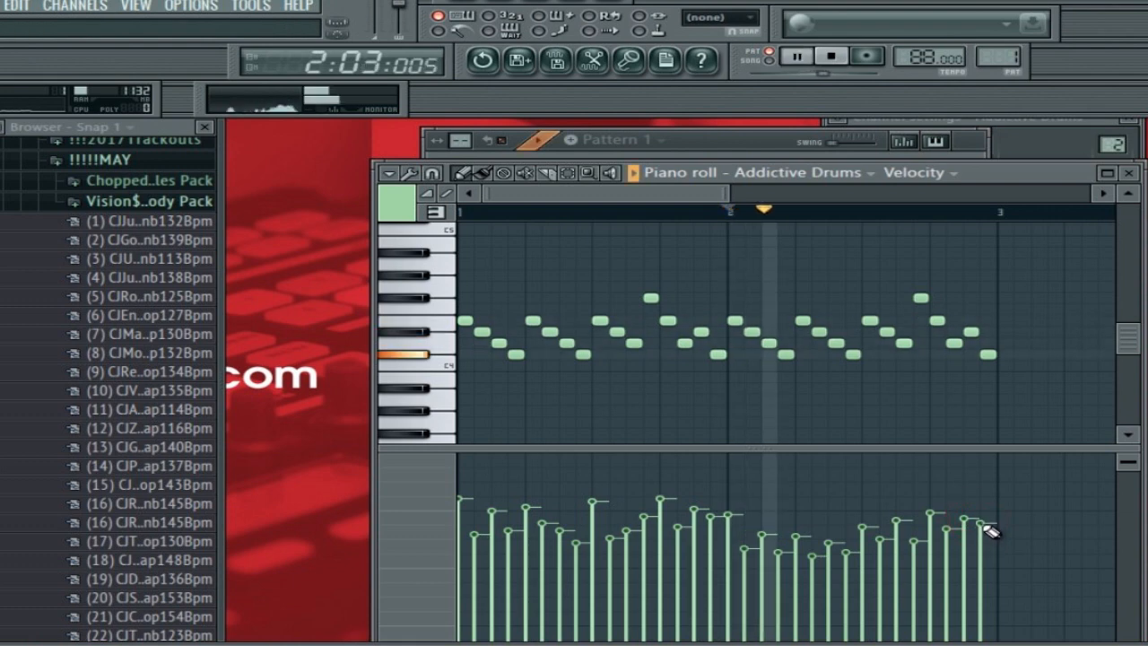
{"action": "left_click", "coordinate": [796, 56]}
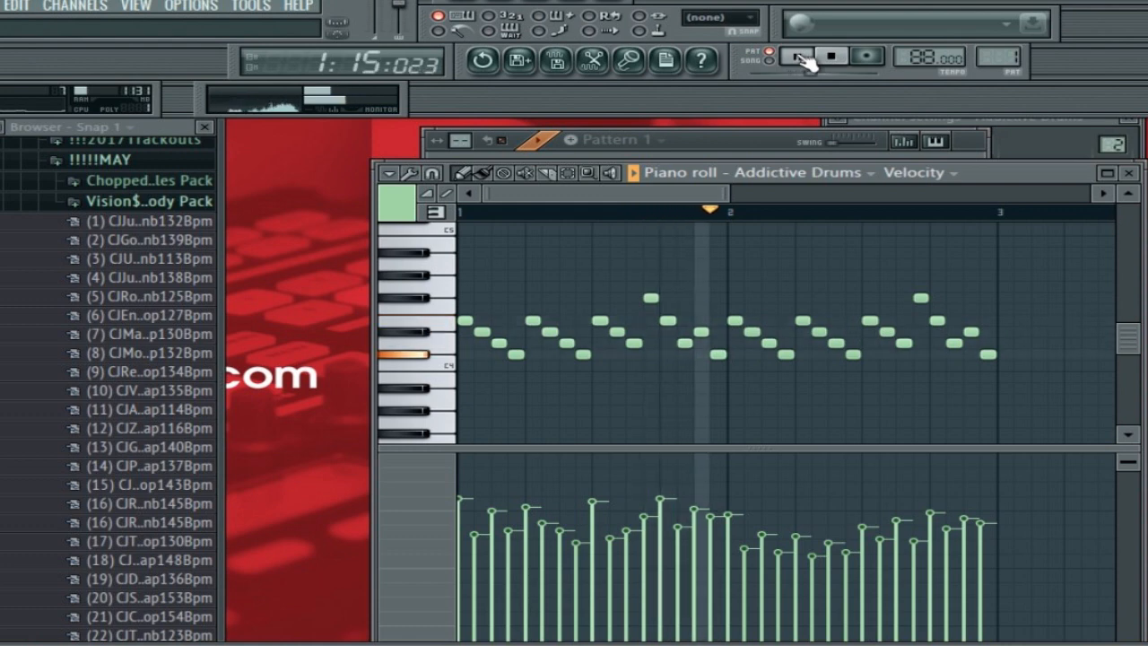
{"action": "left_click", "coordinate": [796, 55]}
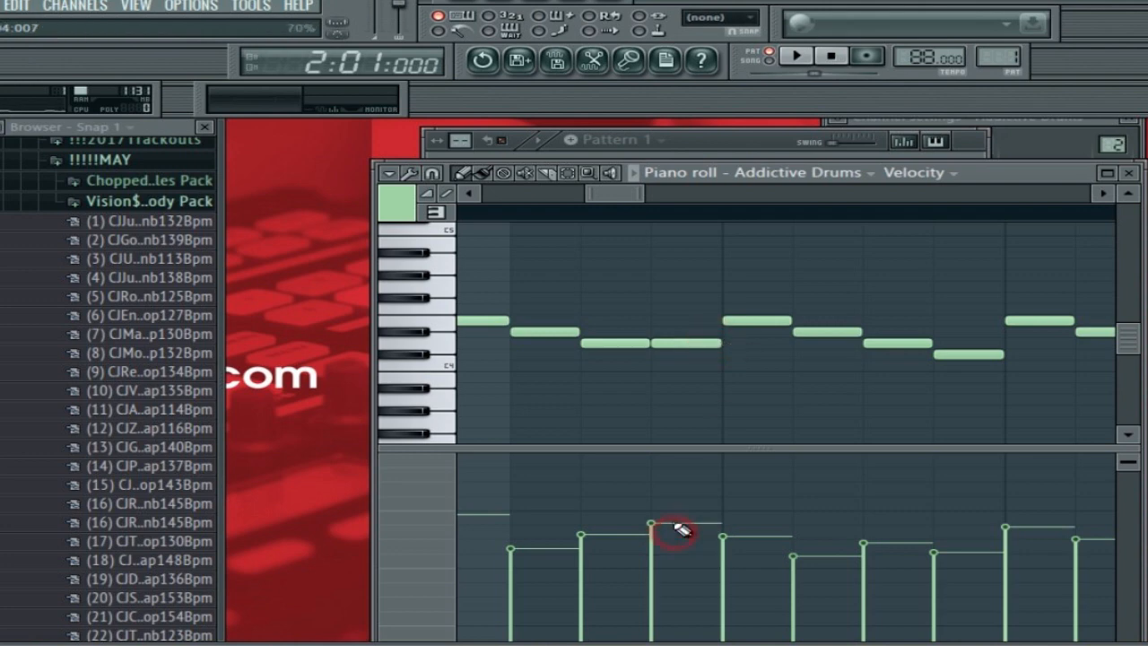
Duplicate the pattern out to four bars and vary individual note velocities
{"action": "left_click", "coordinate": [796, 56]}
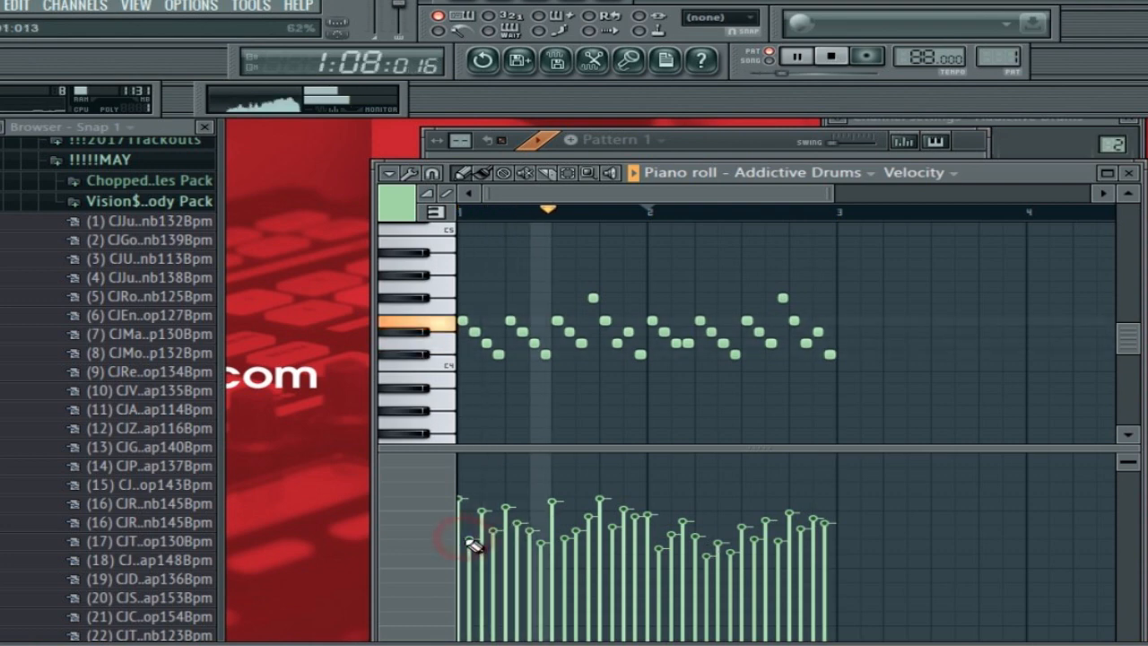
{"action": "left_click", "coordinate": [796, 56]}
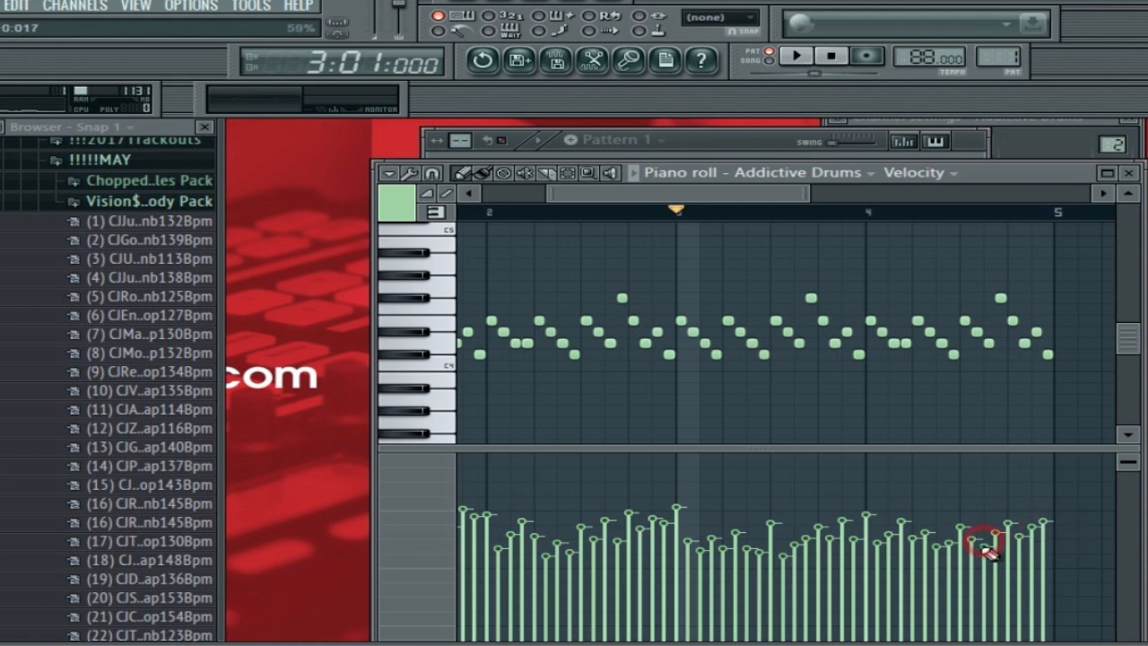
{"action": "left_click", "coordinate": [794, 56]}
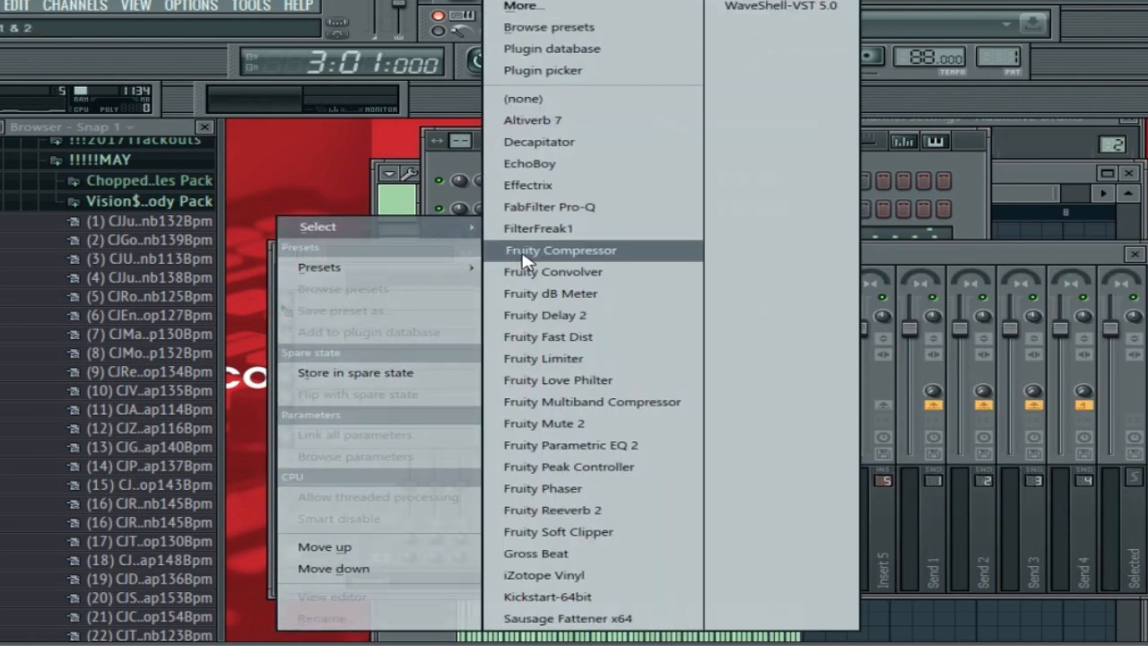
Load Fruity Parametric EQ 2 on Insert 2 with a raised low cut and high band near 6766Hz
{"action": "left_click", "coordinate": [570, 444]}
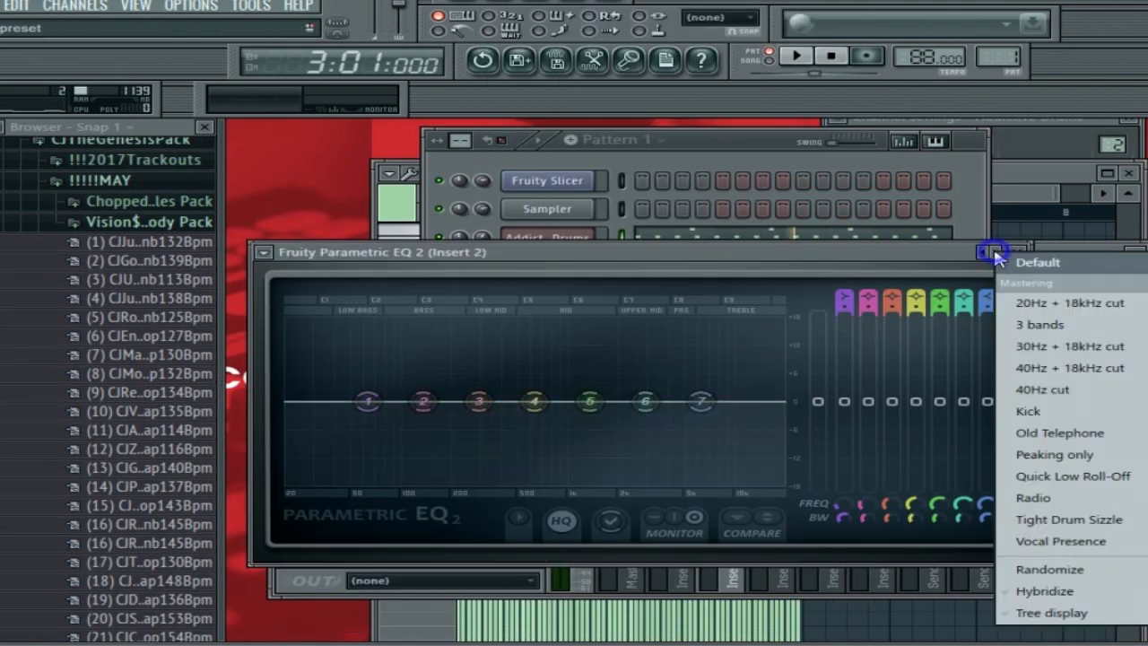
{"action": "left_click", "coordinate": [1038, 323]}
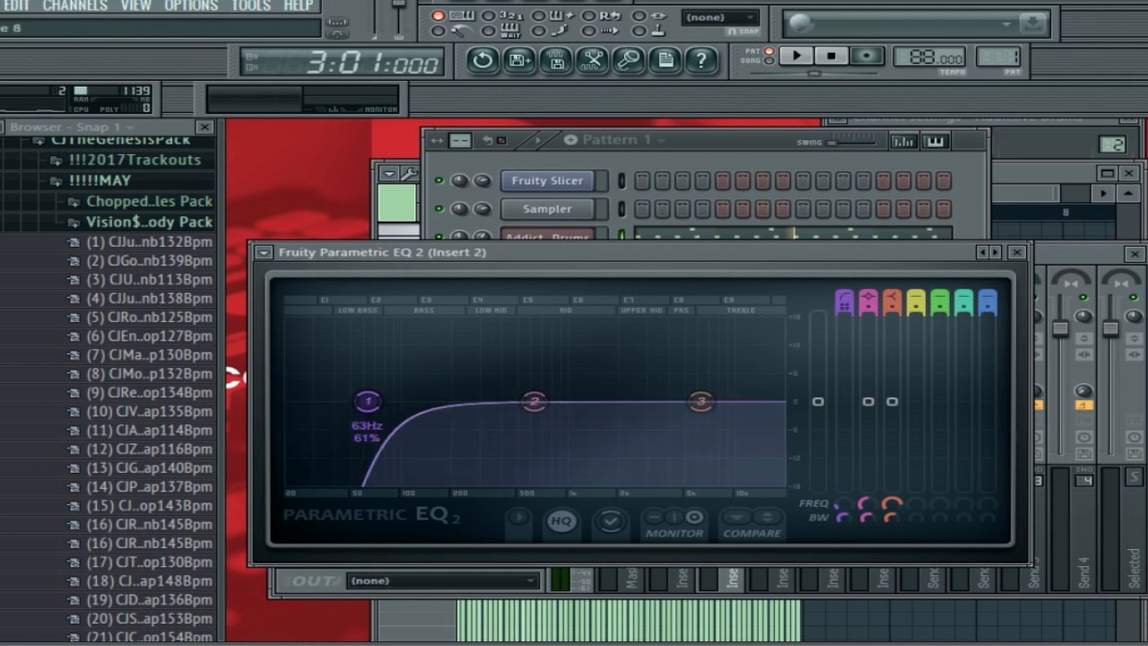
{"action": "left_click_drag", "start_coordinate": [366, 401], "coordinate": [427, 402]}
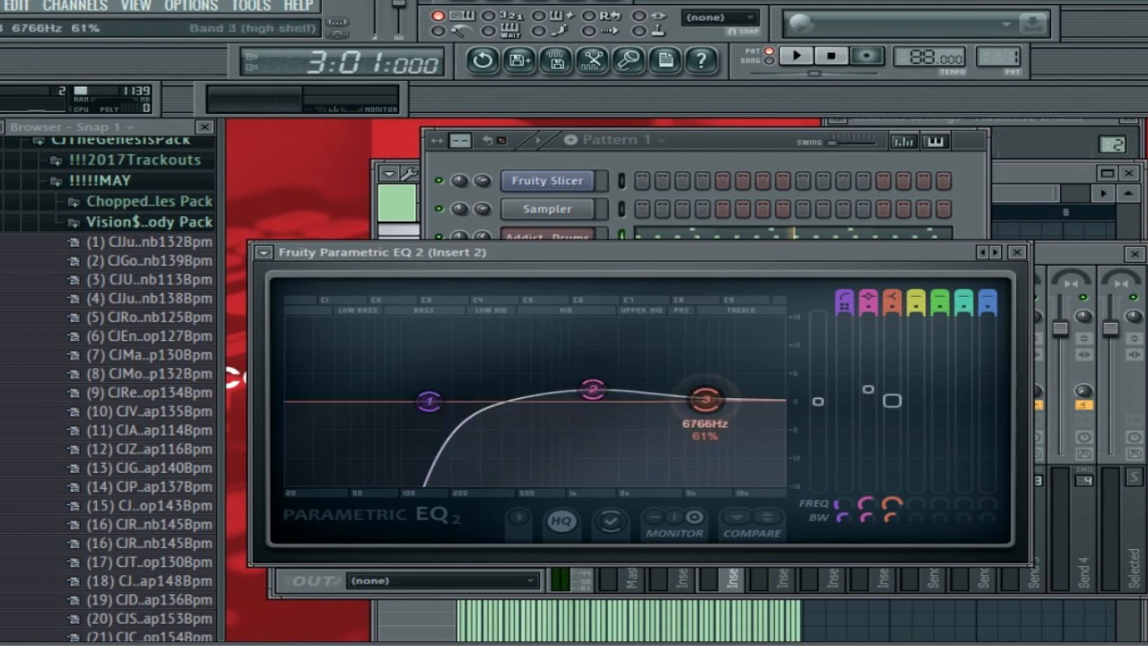
{"action": "left_click_drag", "start_coordinate": [703, 401], "coordinate": [717, 380]}
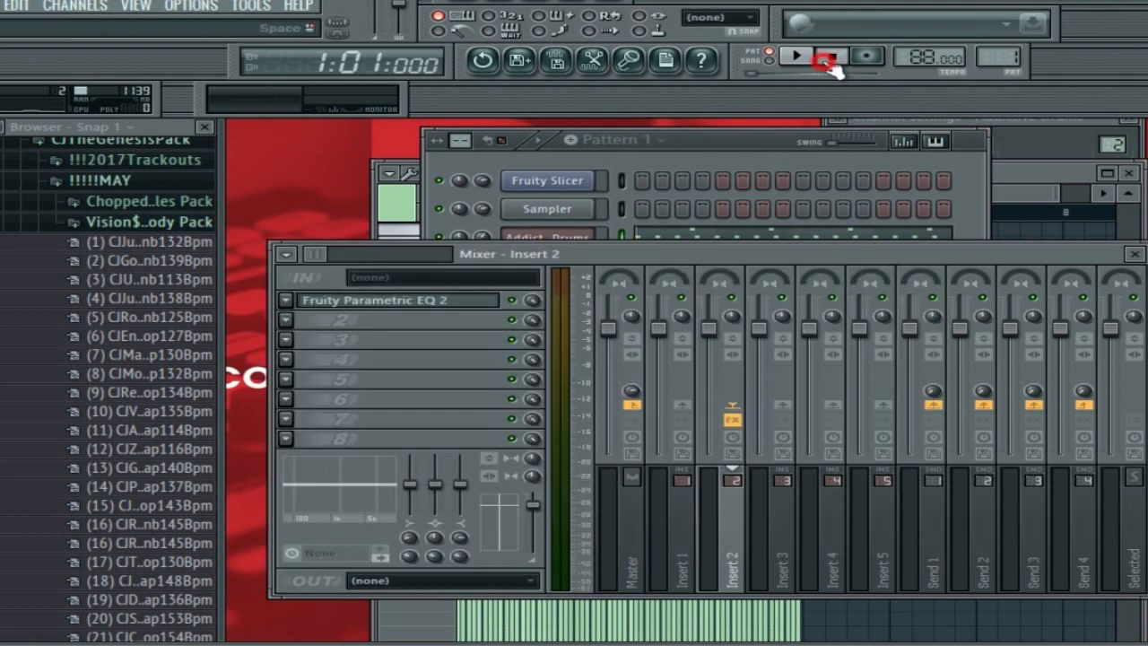
Play the hi-hats and toggle the EQ slot to compare before and after
{"action": "left_click", "coordinate": [796, 56]}
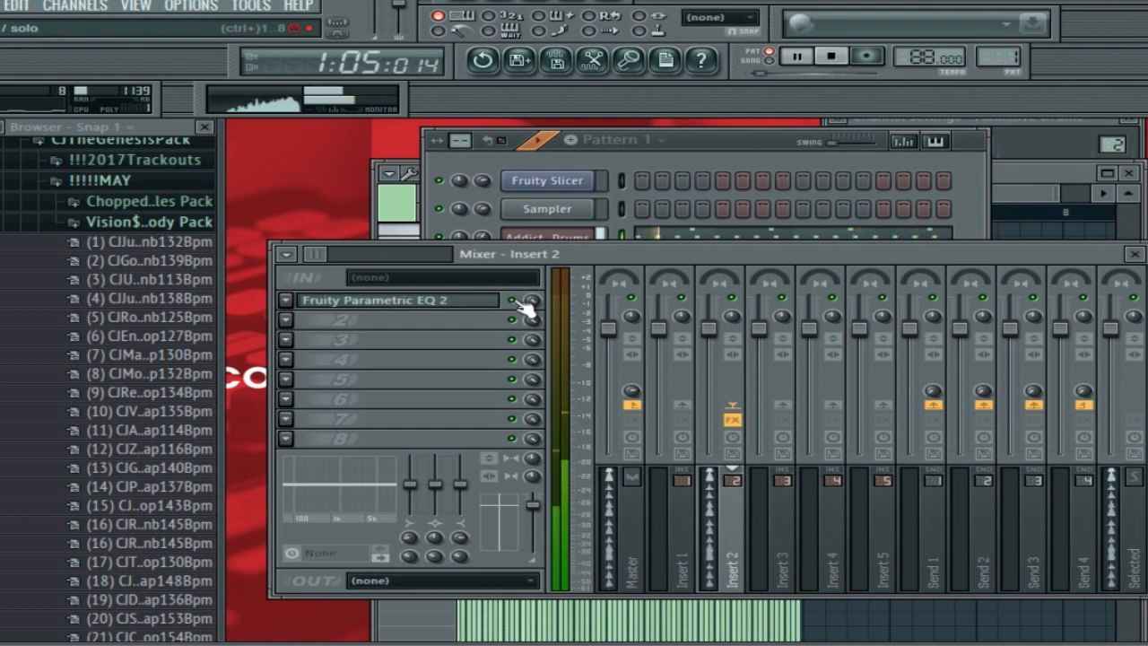
{"action": "left_click", "coordinate": [796, 56]}
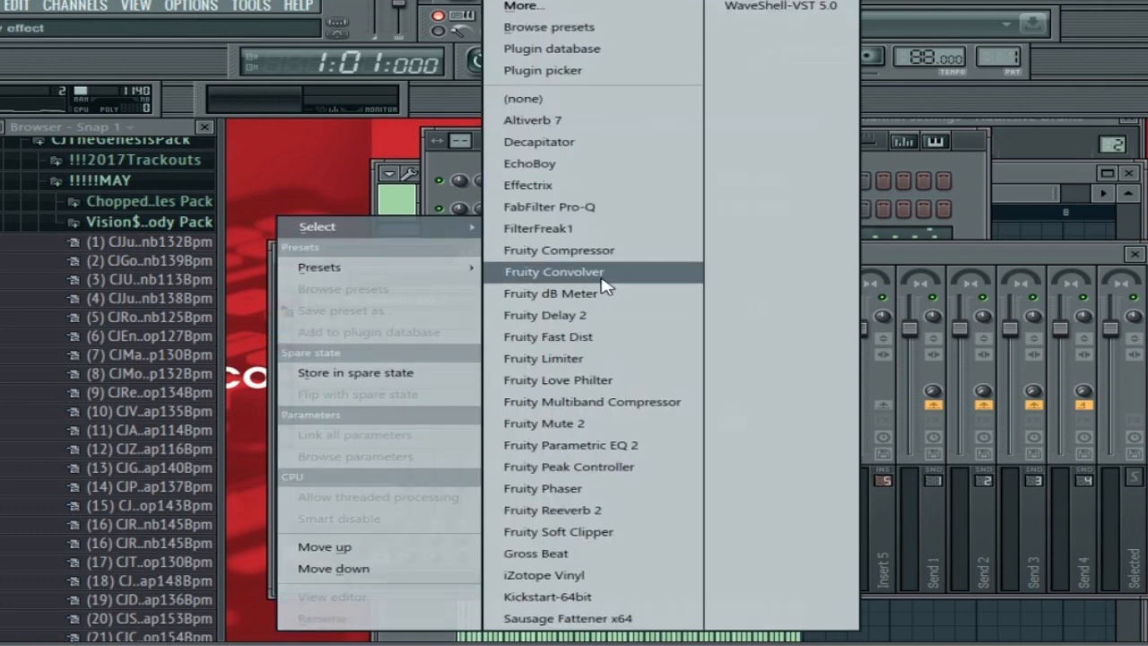
Add Fruity Convolver to Insert 2 and set its wet reverb amount
{"action": "left_click", "coordinate": [552, 271]}
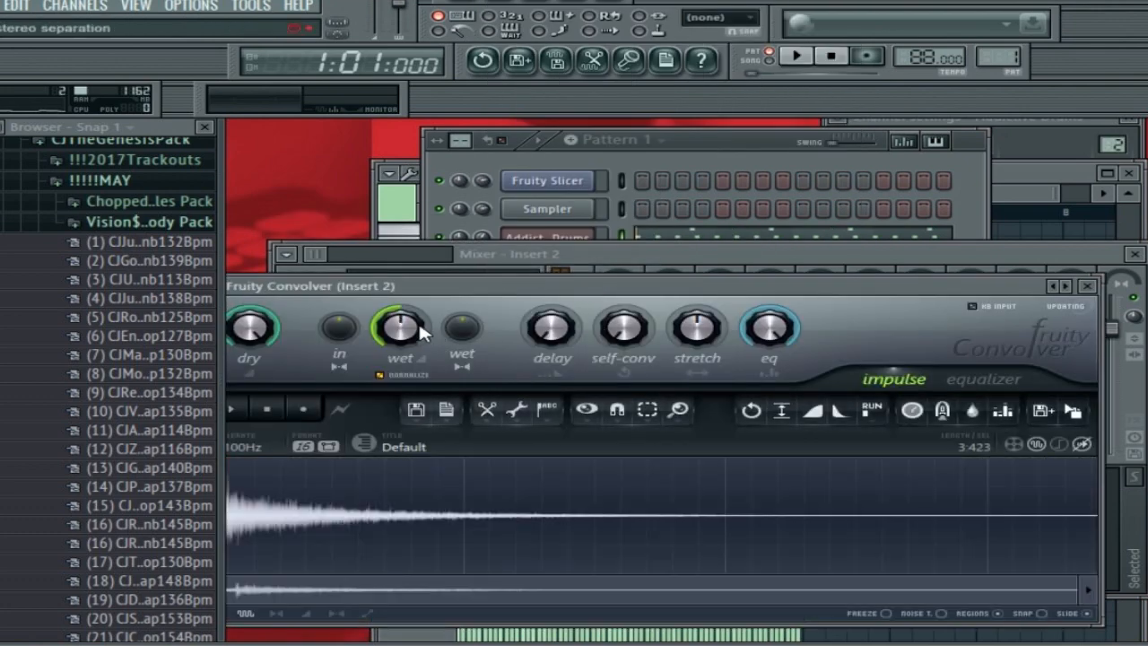
{"action": "left_click_drag", "start_coordinate": [402, 330], "coordinate": [401, 359]}
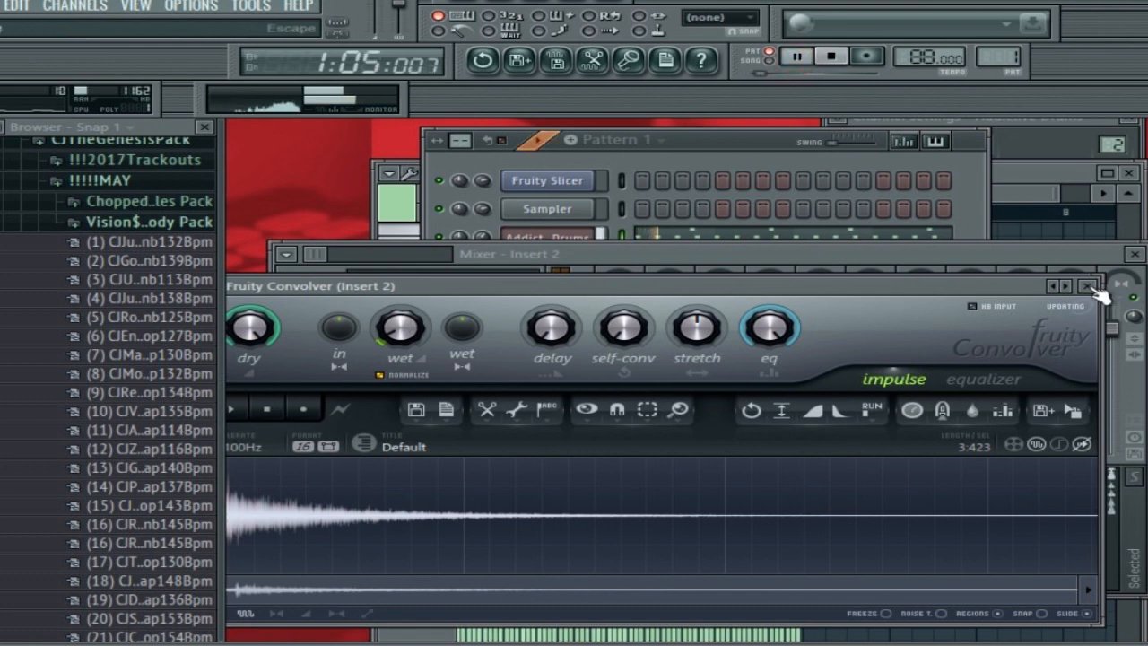
{"action": "left_click", "coordinate": [1087, 286]}
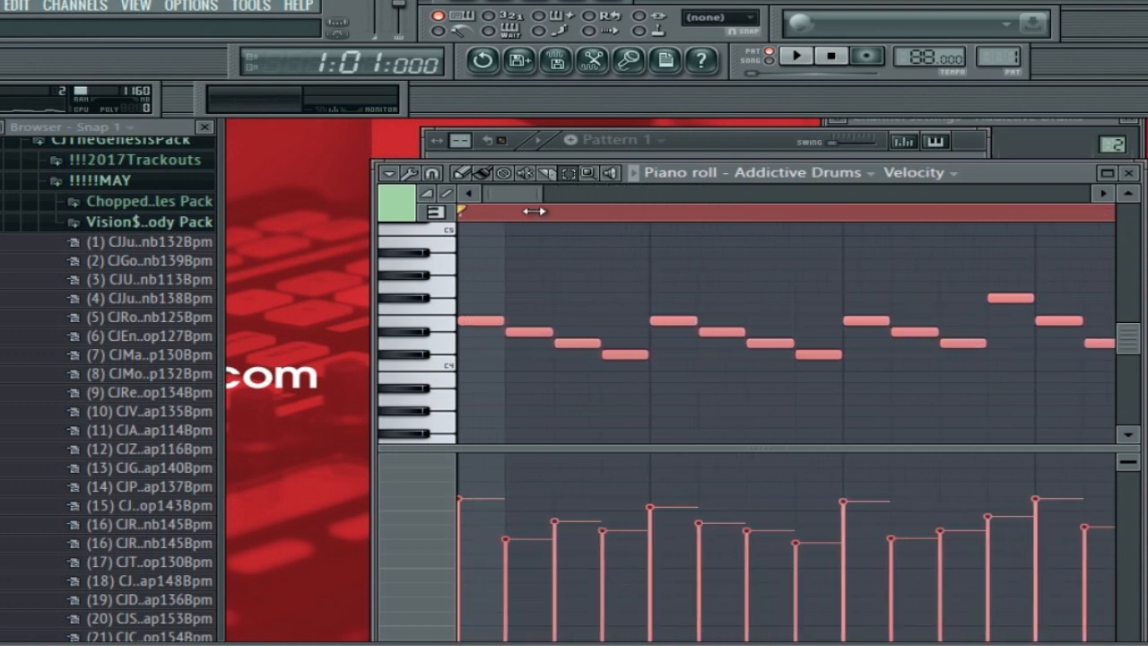
Set the piano roll snap to (none) for free nudging of the hi-hat notes
{"action": "left_click", "coordinate": [391, 172]}
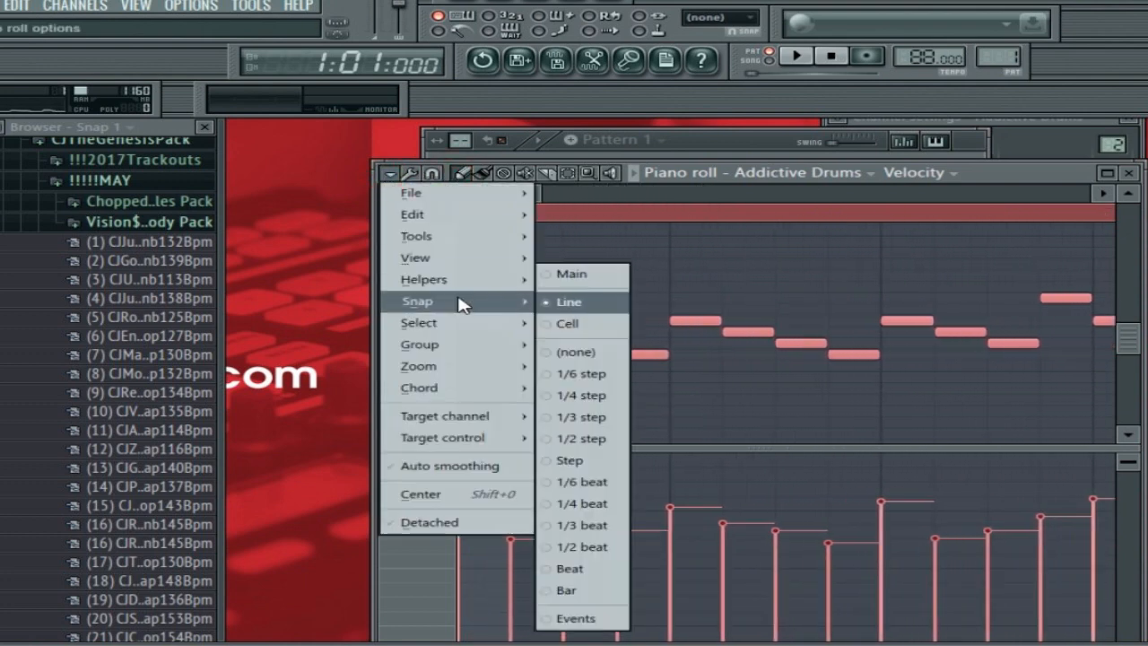
{"action": "left_click", "coordinate": [567, 301]}
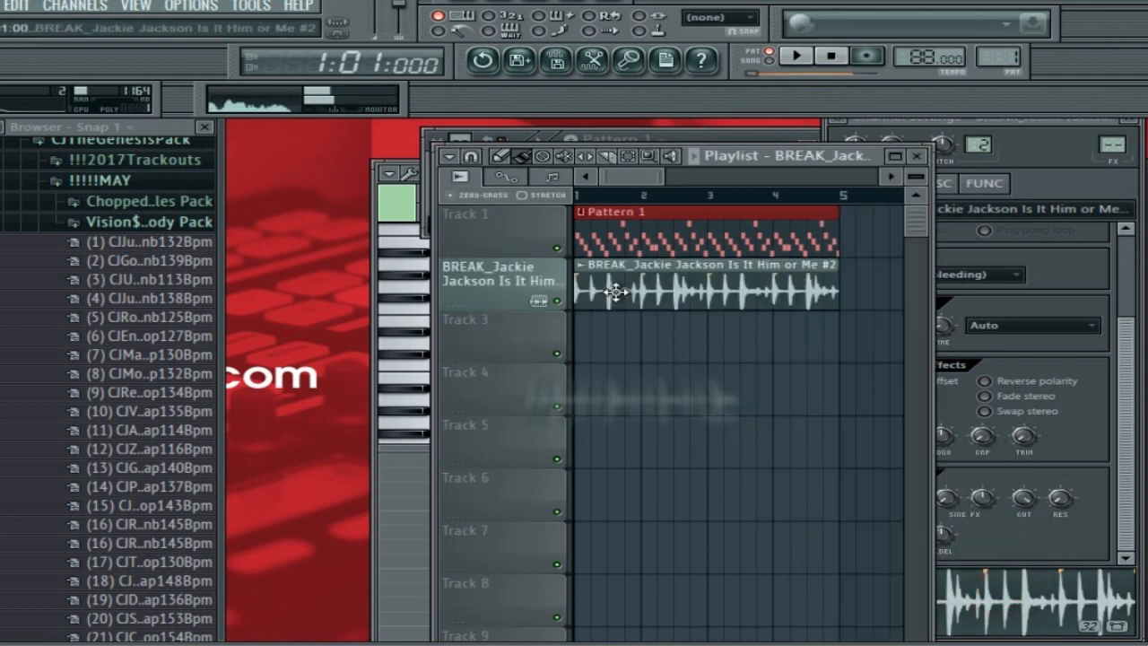
Play the hats with the break, then load the break audio channel into Fruity Slicer
{"action": "left_click", "coordinate": [829, 56]}
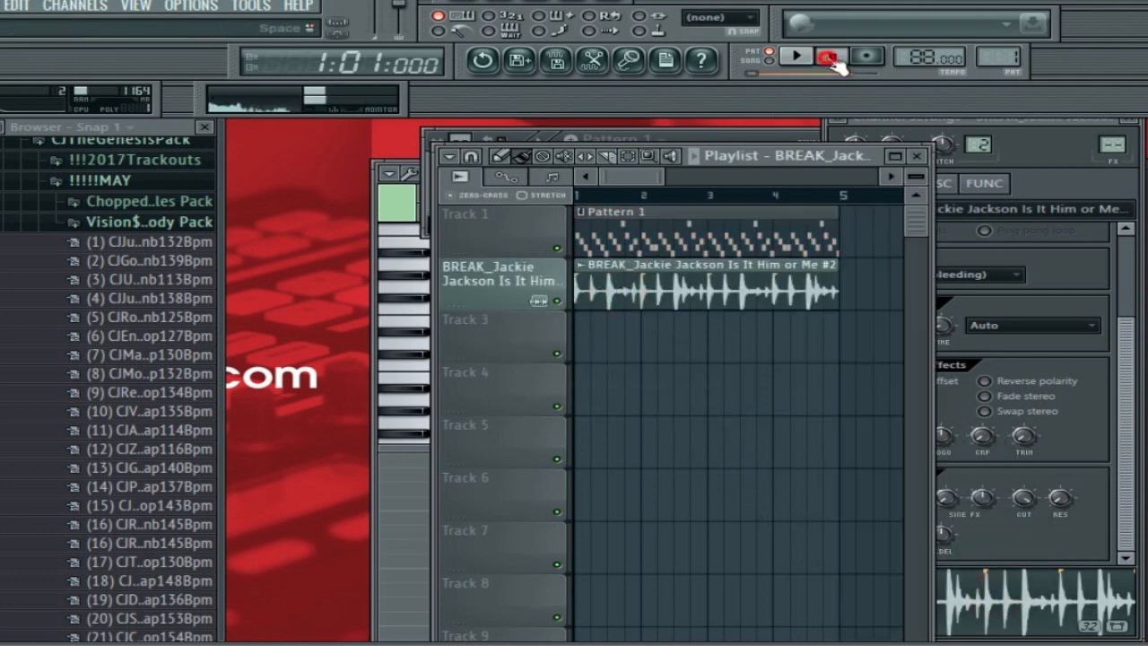
{"action": "left_click", "coordinate": [829, 55]}
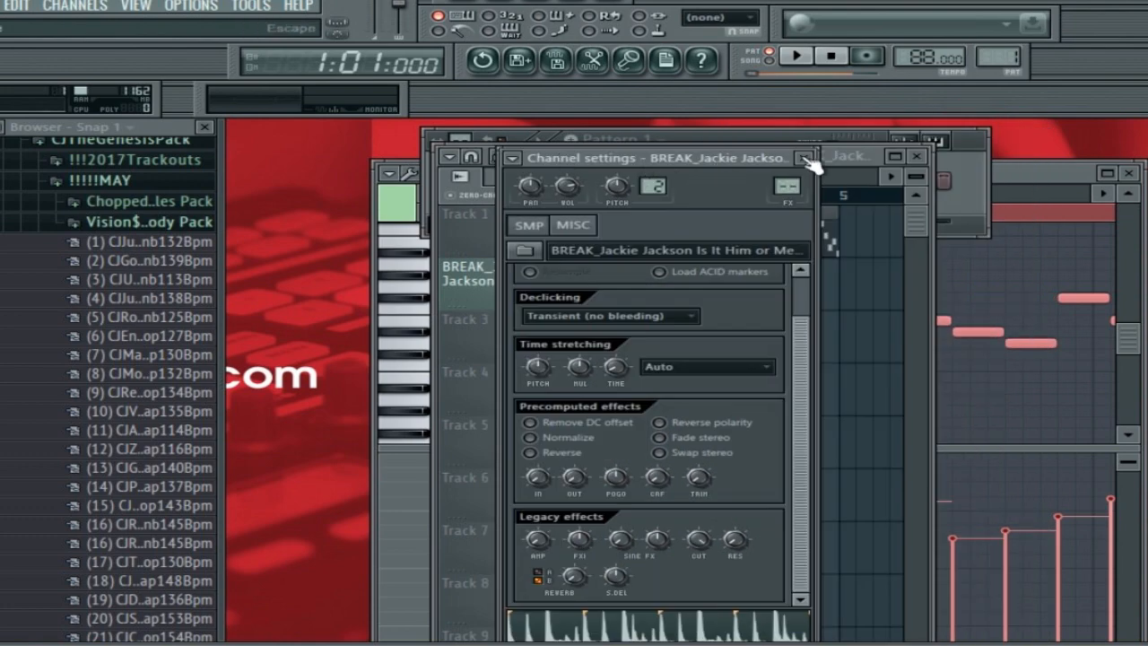
{"action": "left_click", "coordinate": [917, 156]}
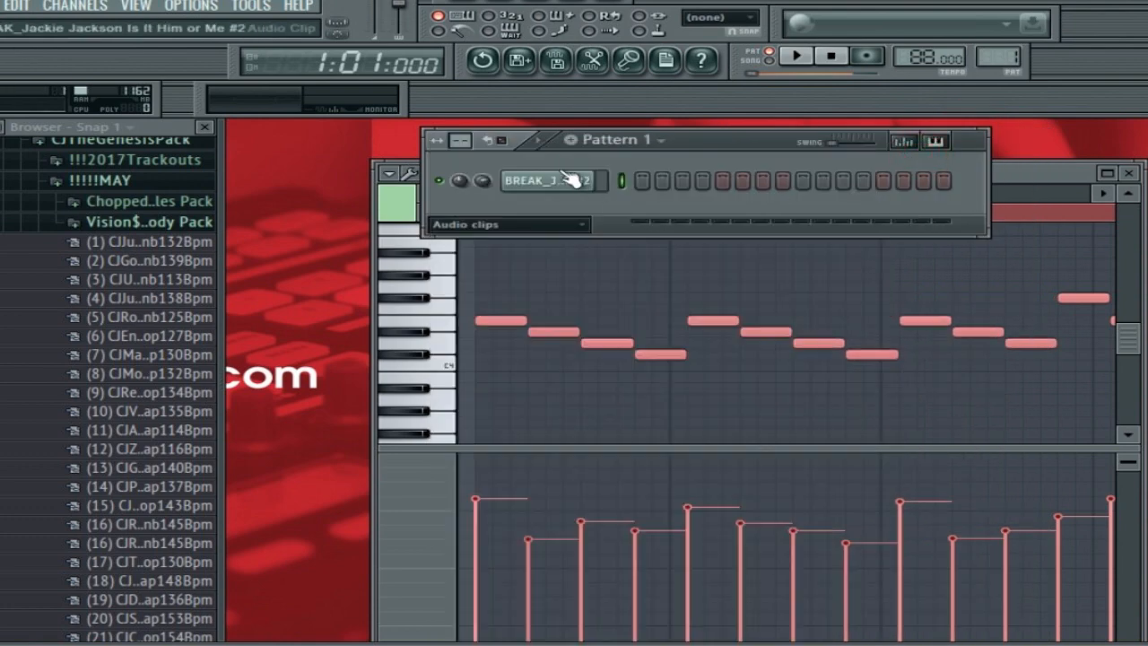
{"action": "left_click", "coordinate": [506, 225]}
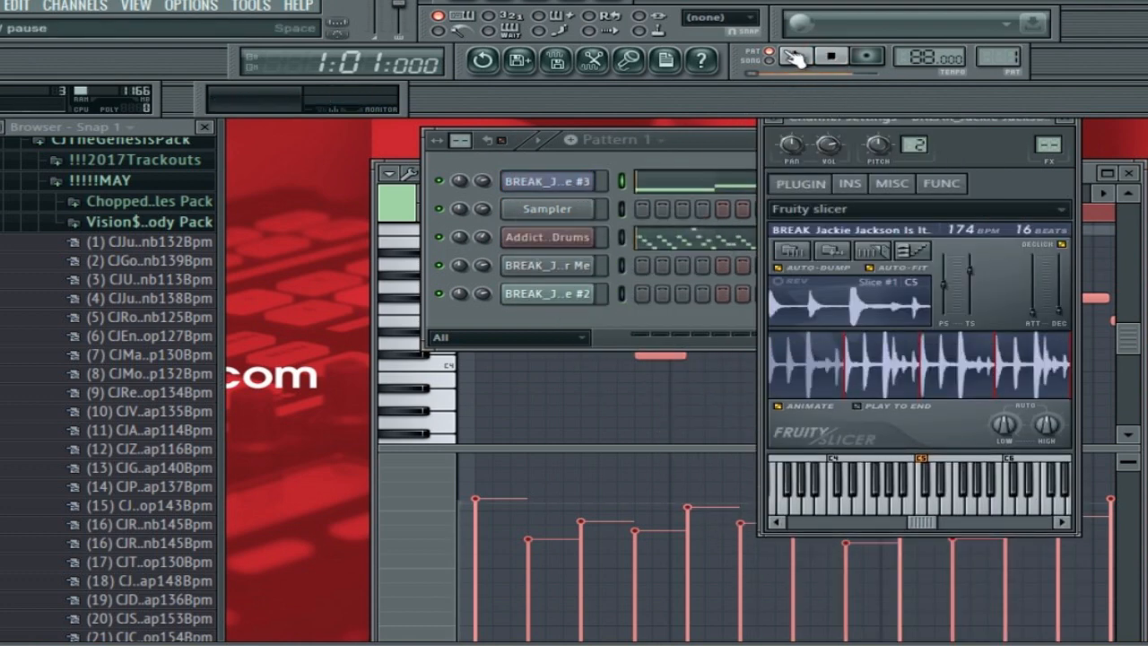
Audition the sliced break, close the slicer and return to the Playlist via the break #3 channel options
{"action": "left_click", "coordinate": [793, 56]}
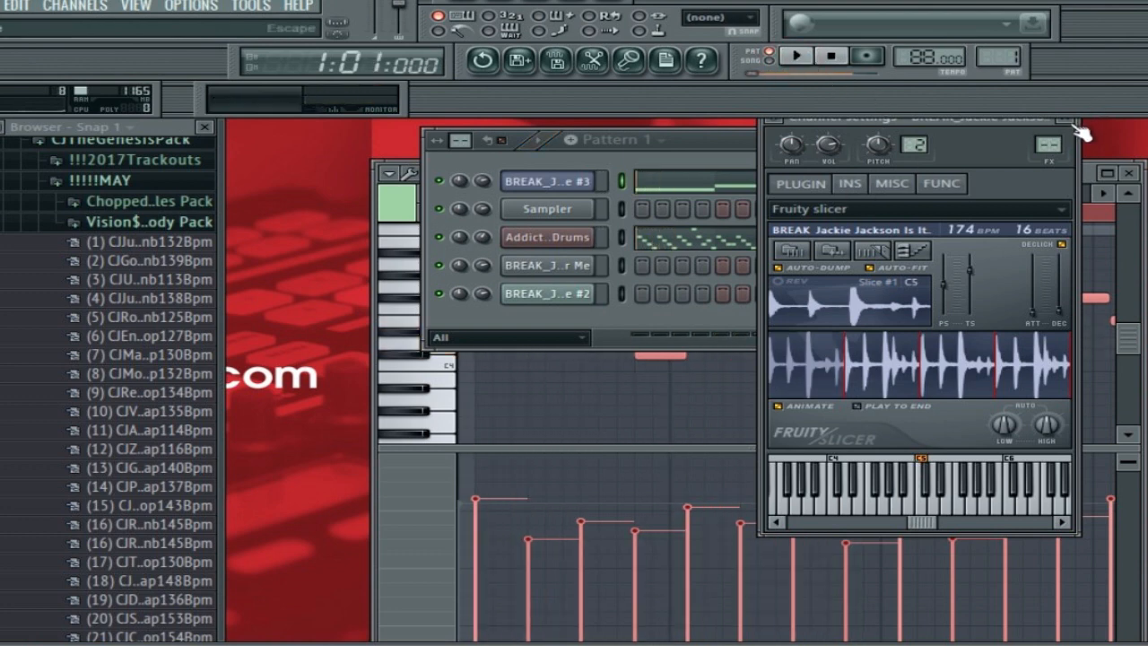
{"action": "left_click", "coordinate": [1066, 122]}
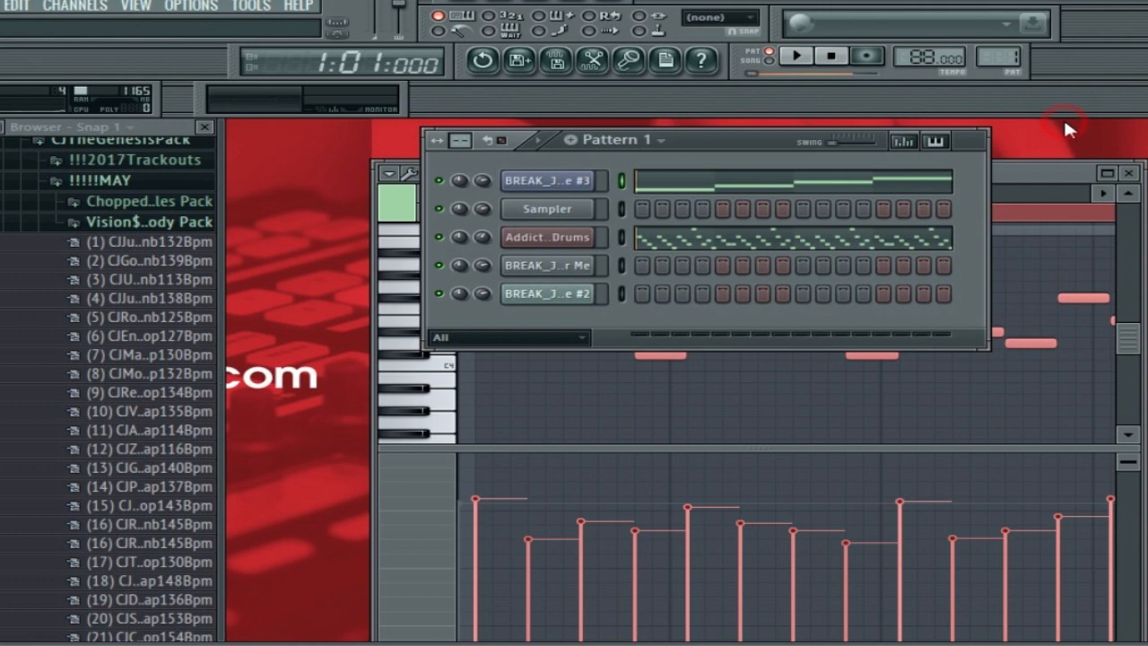
{"action": "left_click", "coordinate": [549, 179]}
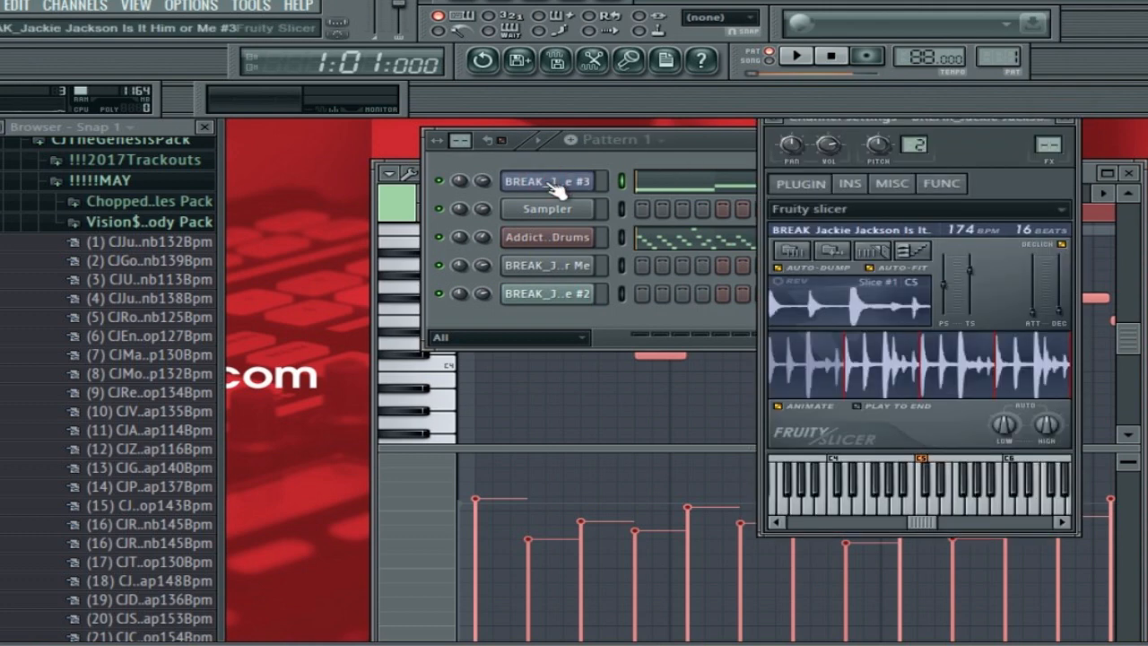
{"action": "right_click", "coordinate": [549, 179]}
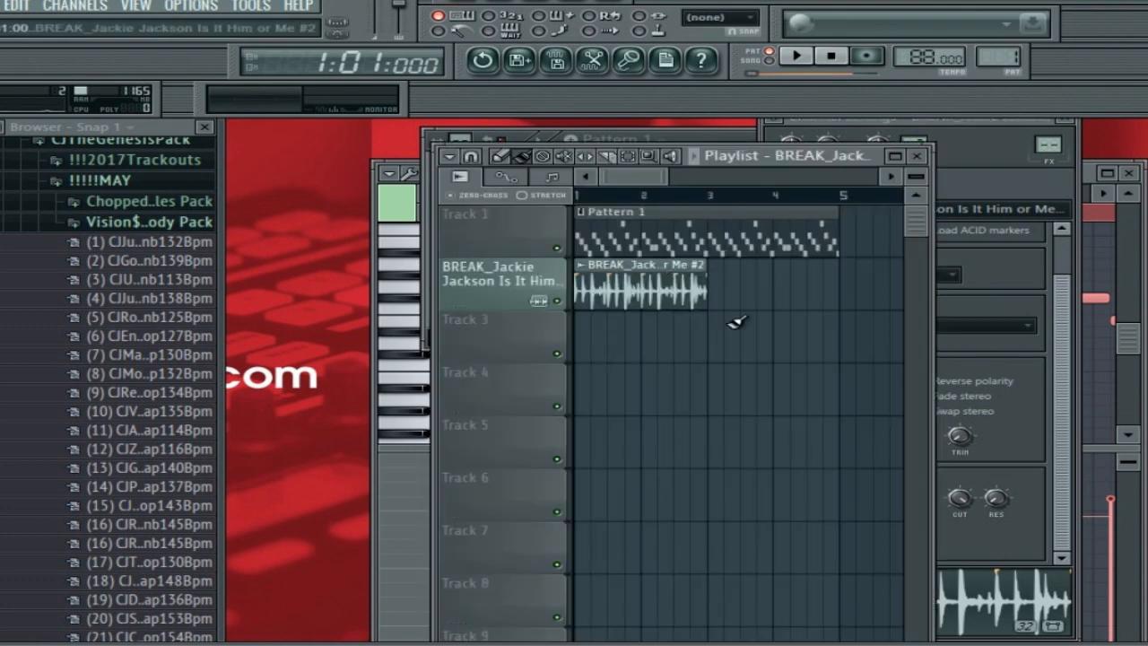
Show the Channel Rack, play the Addict_Drums hi-hats with the sliced break, then stop playback
{"action": "left_click", "coordinate": [796, 56]}
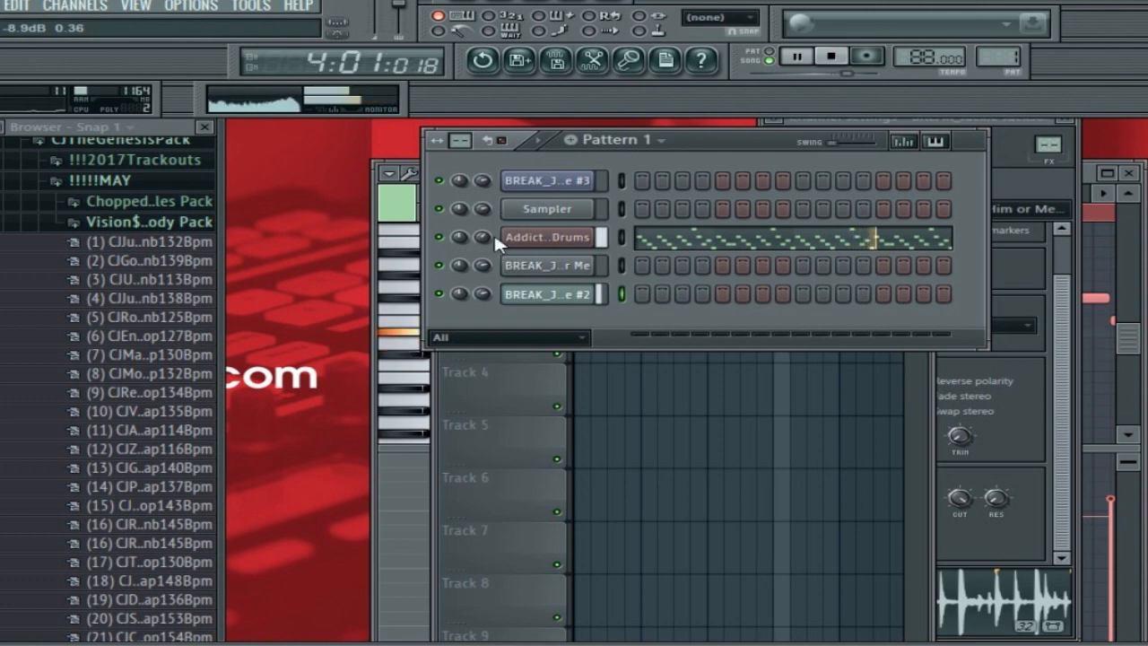
{"action": "right_click", "coordinate": [484, 248]}
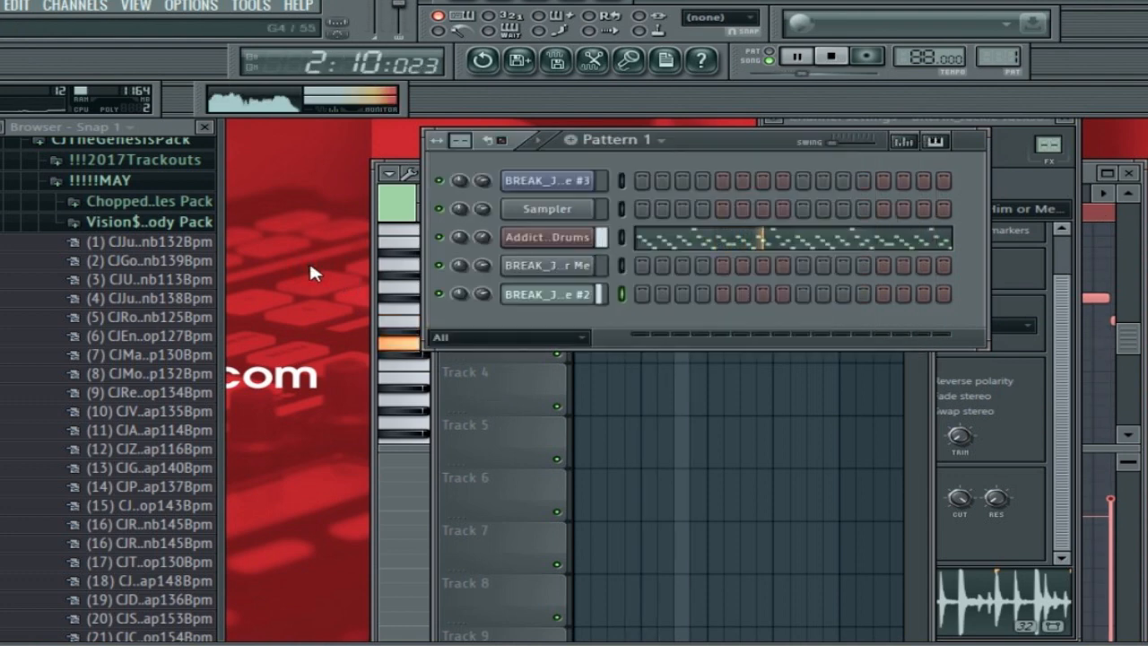
{"action": "left_click", "coordinate": [794, 55]}
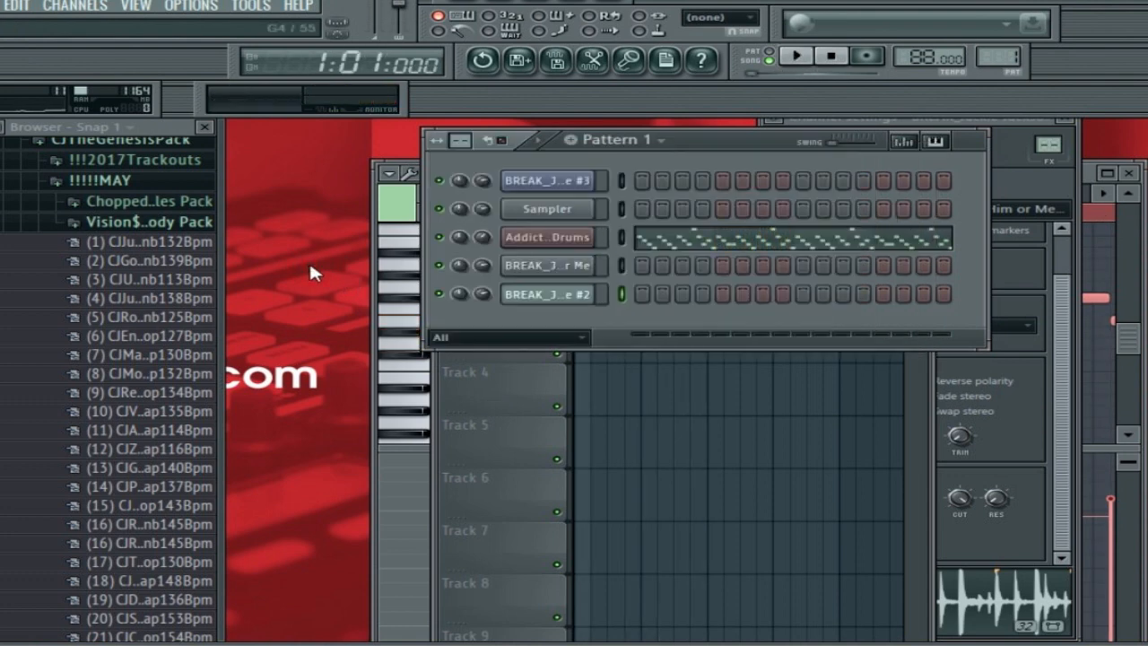